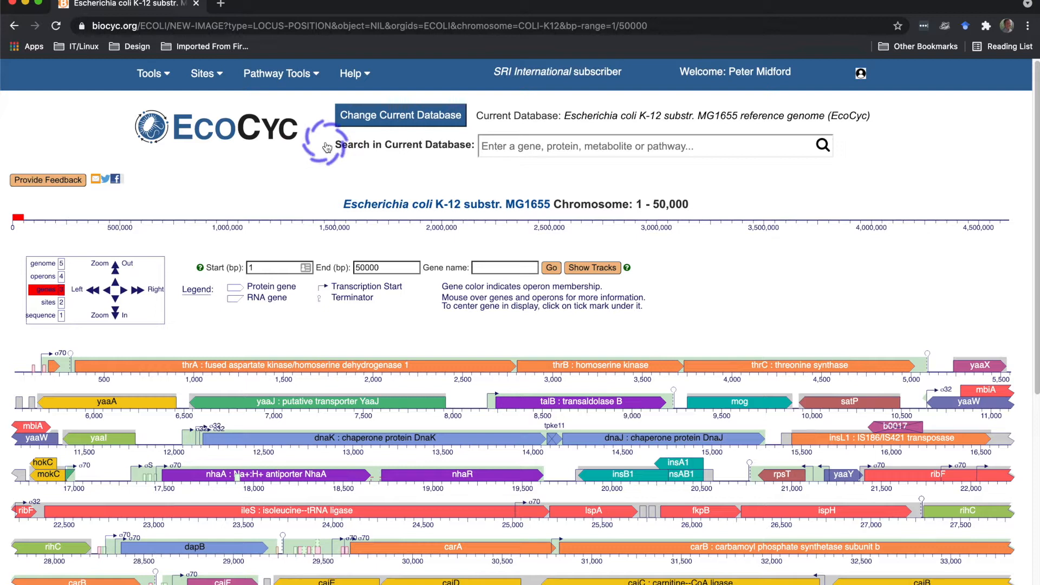
{"action": "mouse_move", "coordinate": [437, 401]}
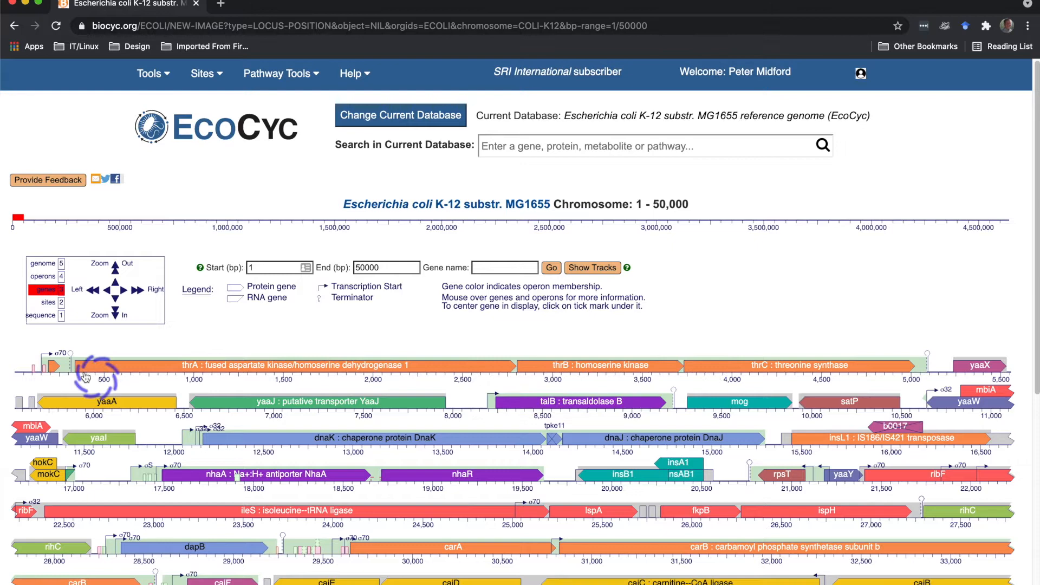
{"action": "mouse_move", "coordinate": [554, 435]}
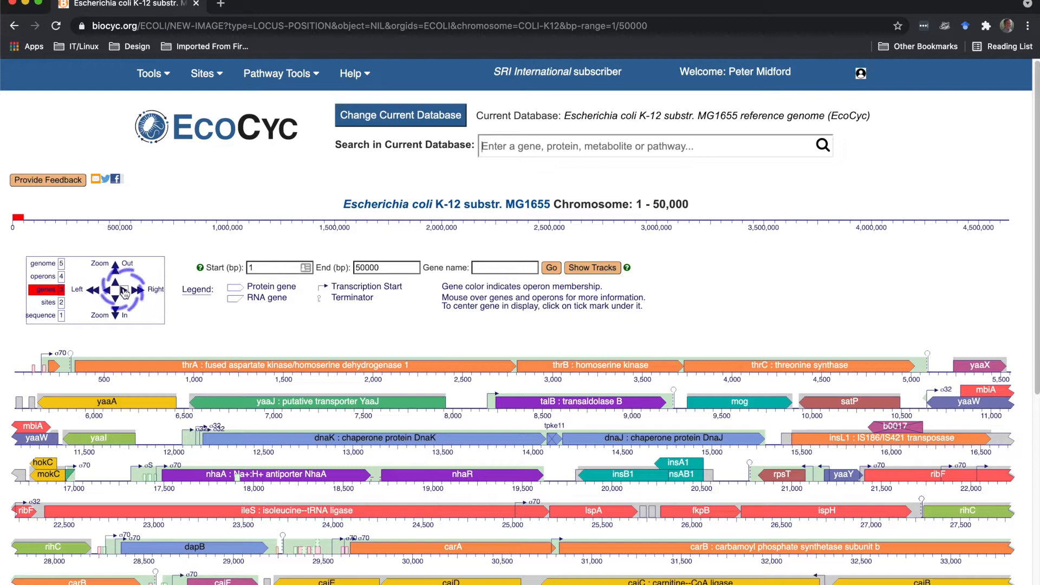
Pan and zoom the chromosome map to 79,273–107,396, then show the whole-genome overview of E. coli K-12 MG1655
{"action": "left_click", "coordinate": [140, 291]}
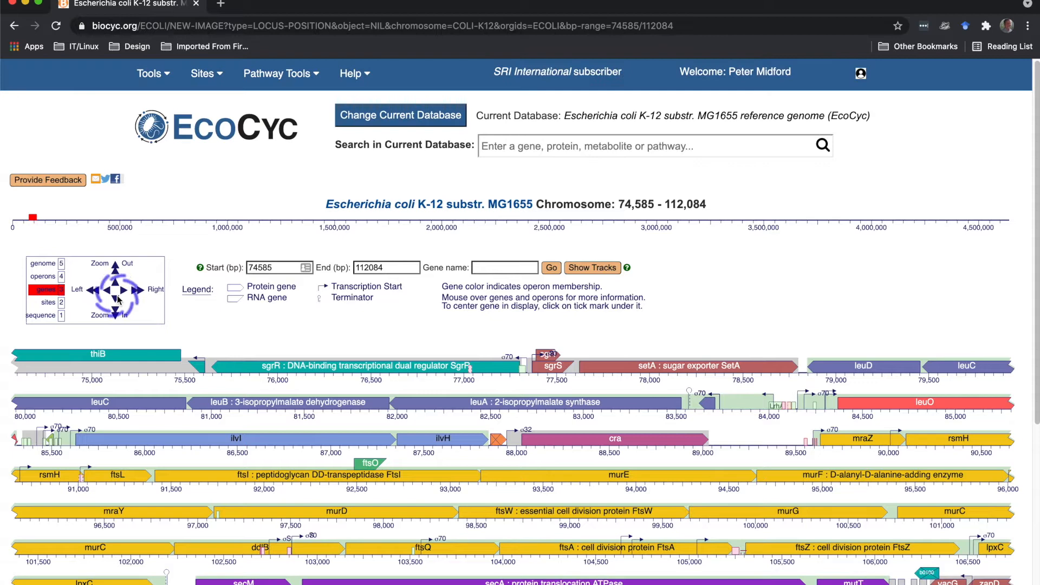
{"action": "left_click", "coordinate": [116, 304]}
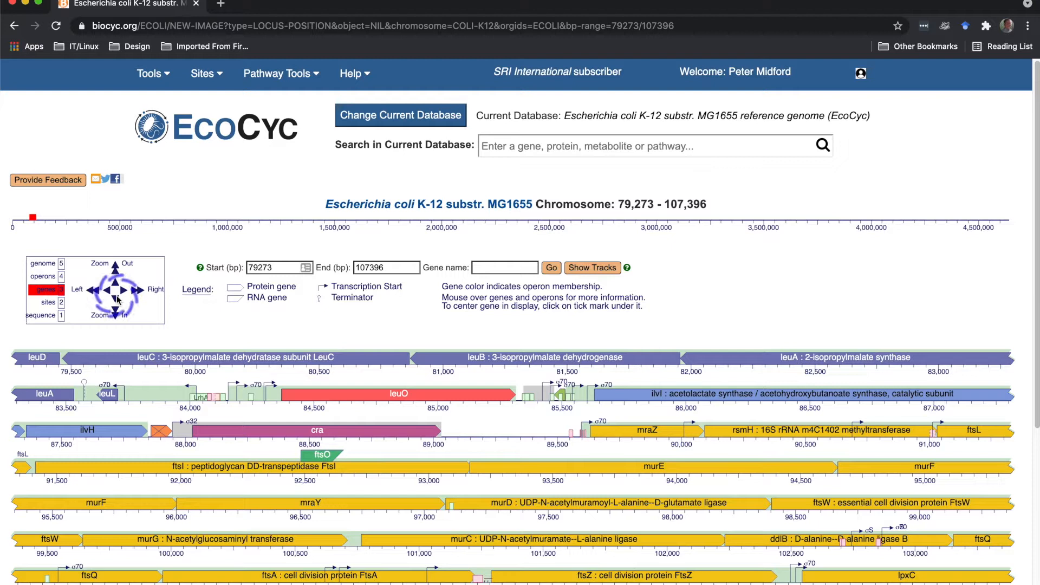
{"action": "left_click", "coordinate": [116, 316]}
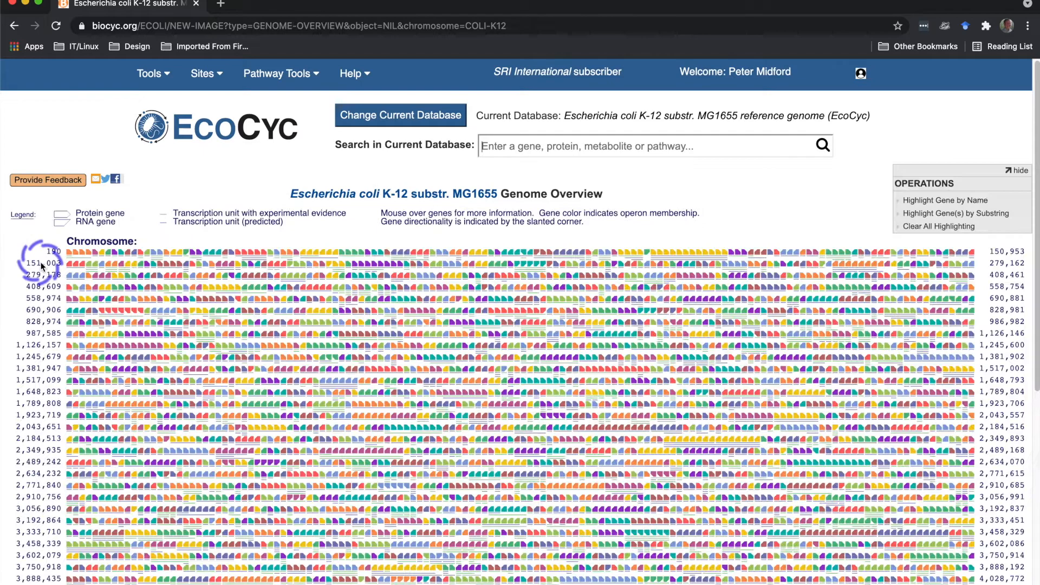
Scroll through the Genome Overview to inspect genes such as leuA
{"action": "scroll", "scroll_direction": "down", "scroll_amount": 3}
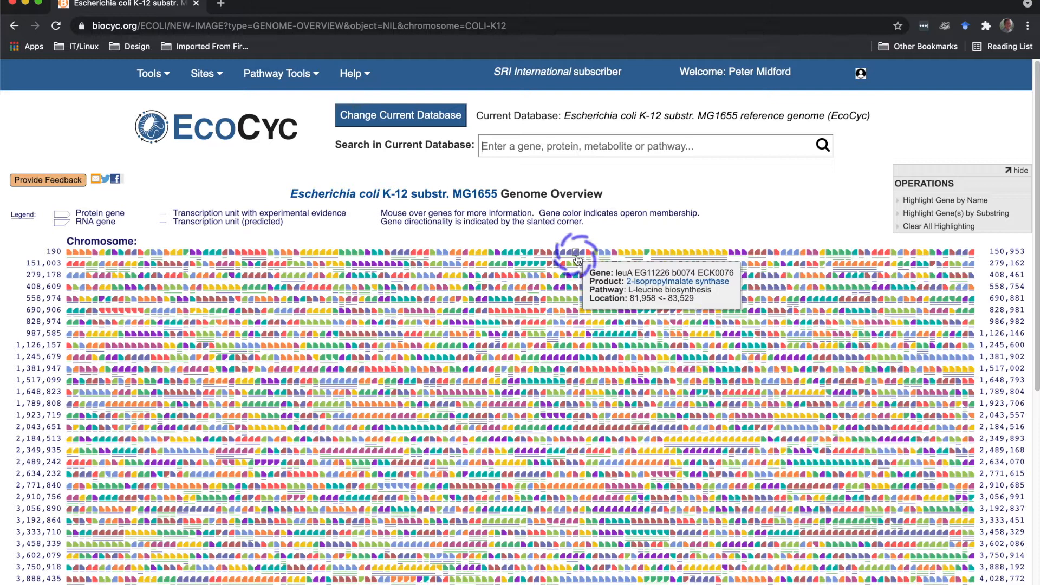
{"action": "mouse_move", "coordinate": [229, 286]}
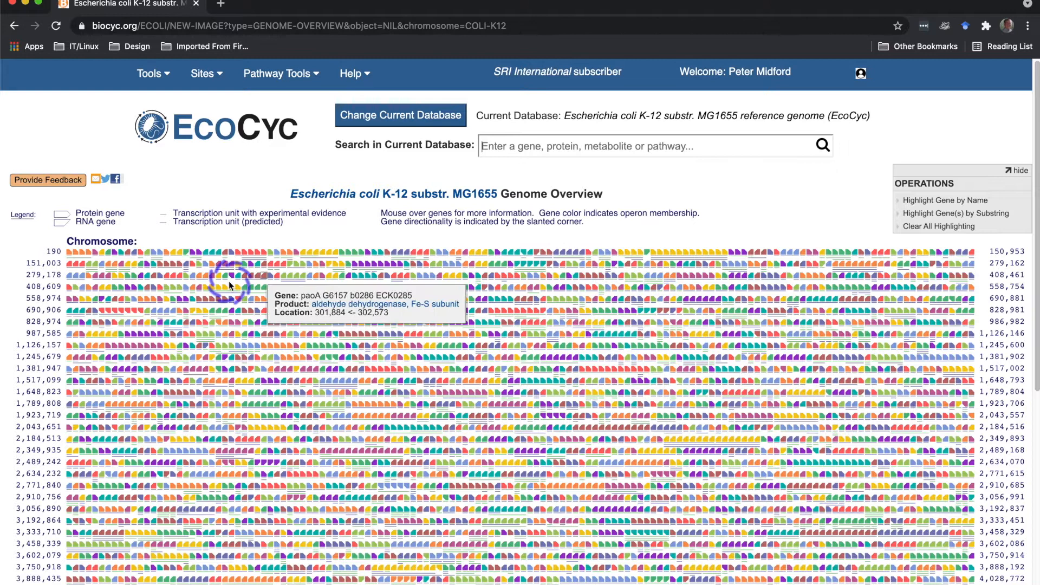
{"action": "mouse_move", "coordinate": [188, 255]}
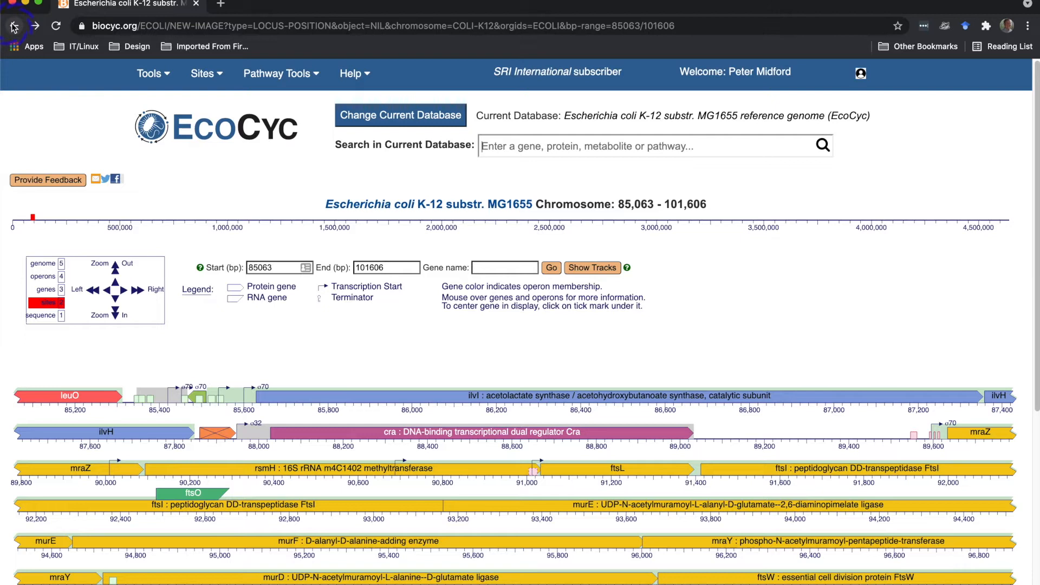
Return to the map centred on phoB and view details of the promoter just upstream of phoB
{"action": "left_click", "coordinate": [274, 268]}
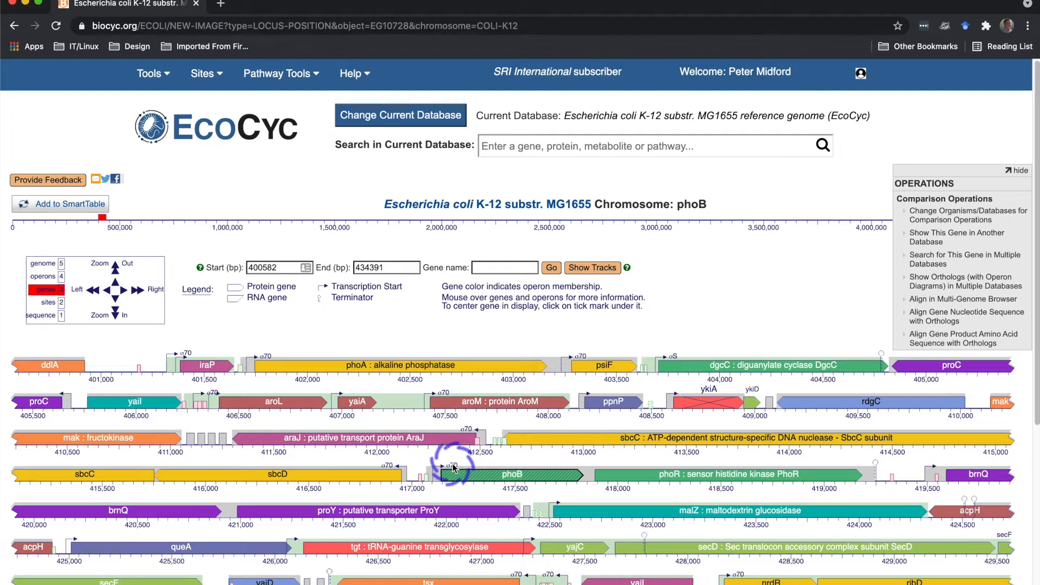
{"action": "mouse_move", "coordinate": [445, 471]}
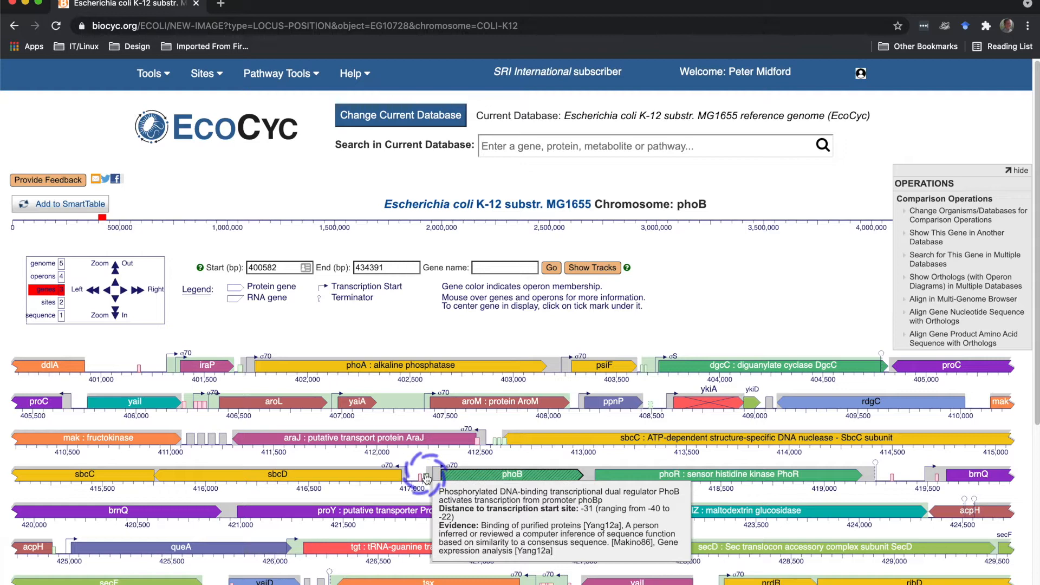
{"action": "left_click", "coordinate": [425, 473]}
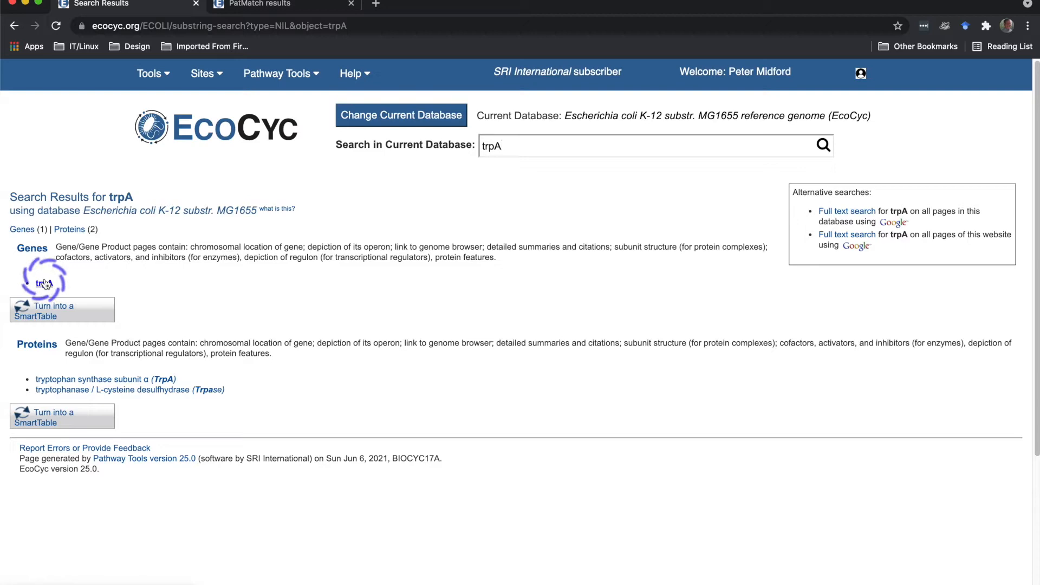
Go to the trpA (tryptophan synthase subunit α) gene page from the search results
{"action": "left_click", "coordinate": [44, 283]}
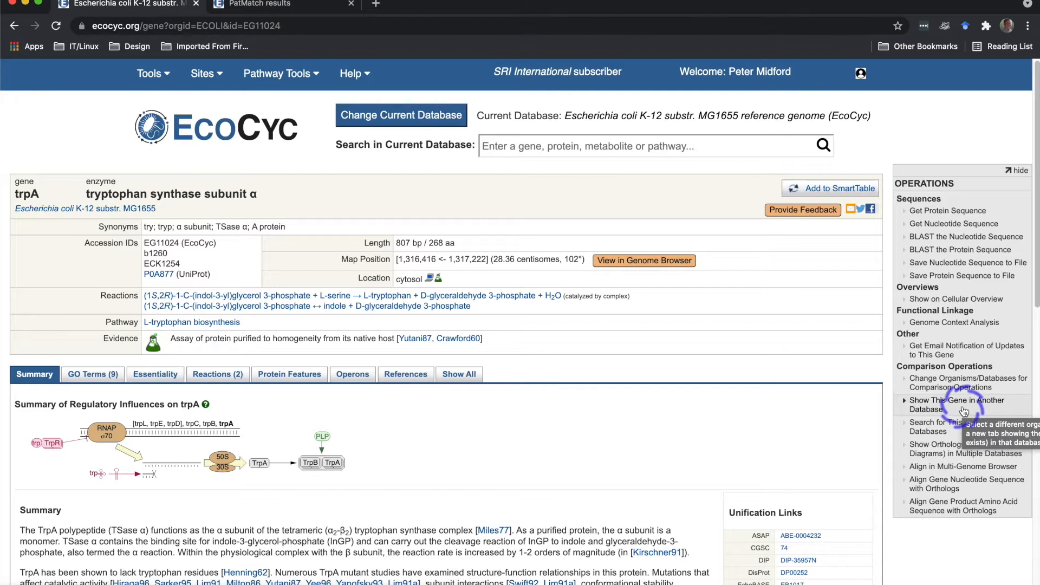
{"action": "mouse_move", "coordinate": [949, 449]}
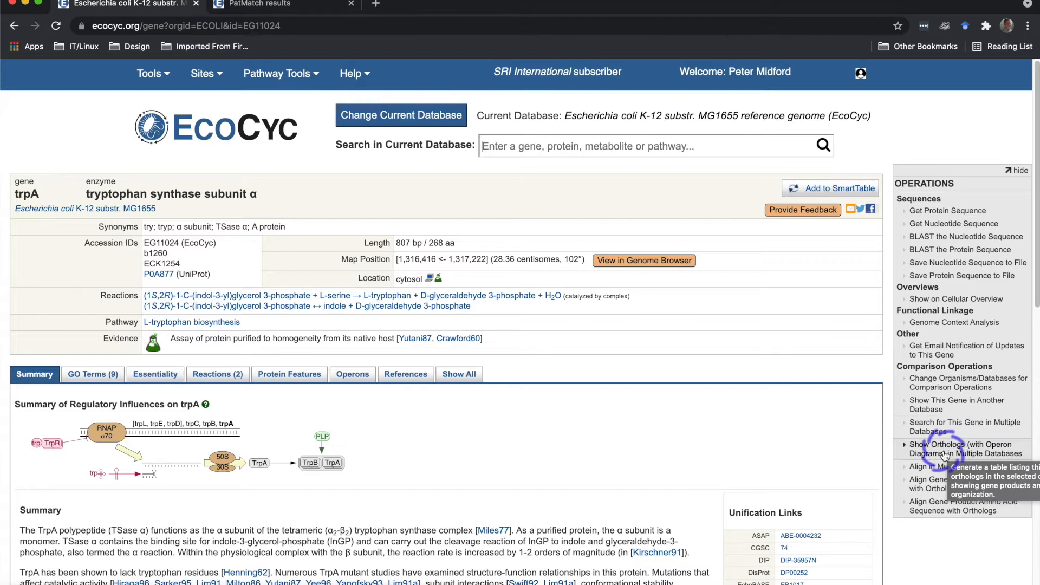
Start 'Align Gene Product Amino Acid Sequence with Orthologs' for trpA, bringing up the organism database chooser
{"action": "left_click", "coordinate": [966, 466]}
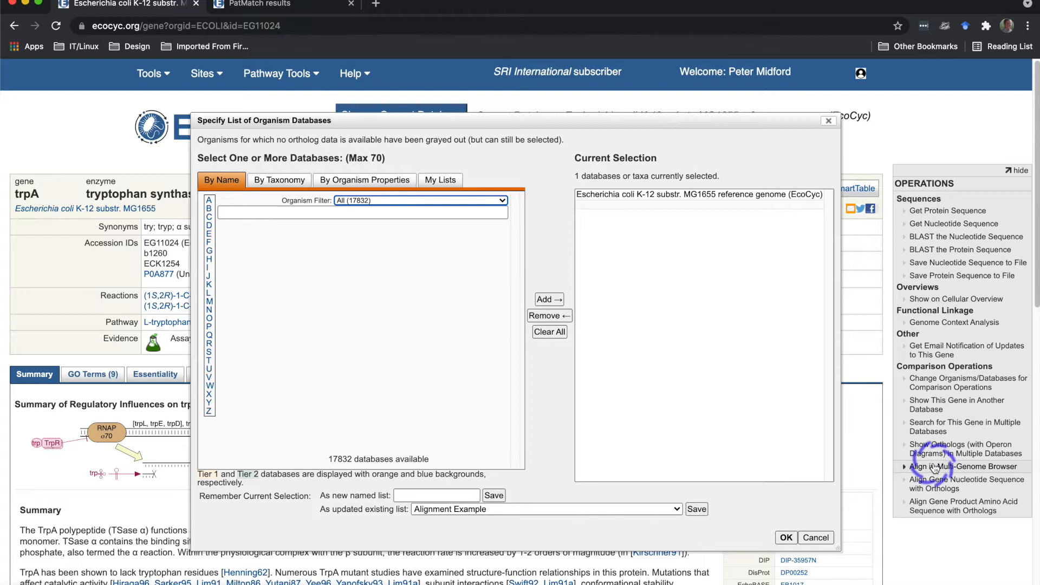
{"action": "left_click", "coordinate": [962, 466]}
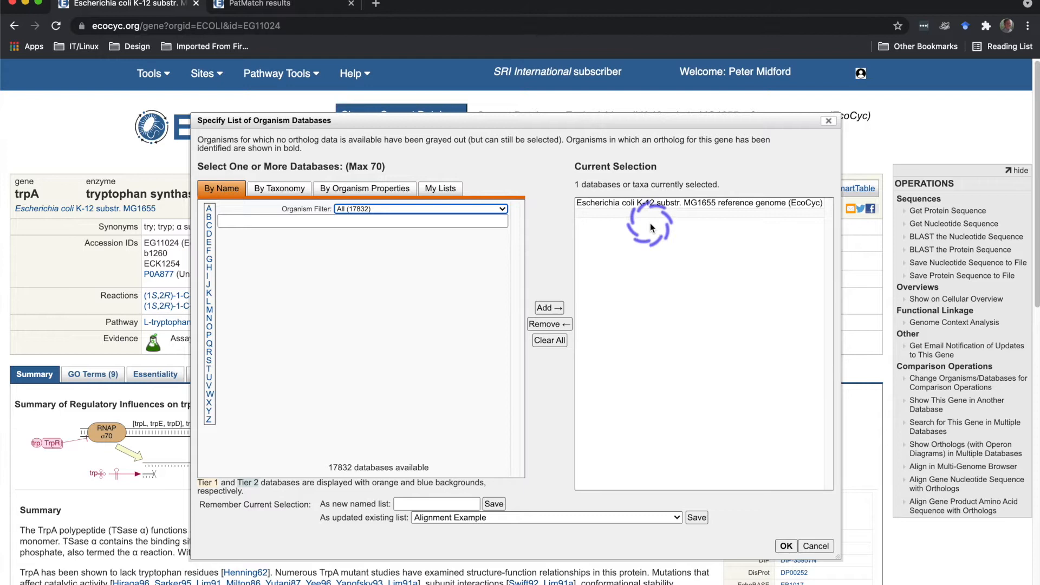
Filter databases by name ('Salmon') and add Salmonella Typhimurium LT2 and the other strains to the selection
{"action": "left_click", "coordinate": [362, 220]}
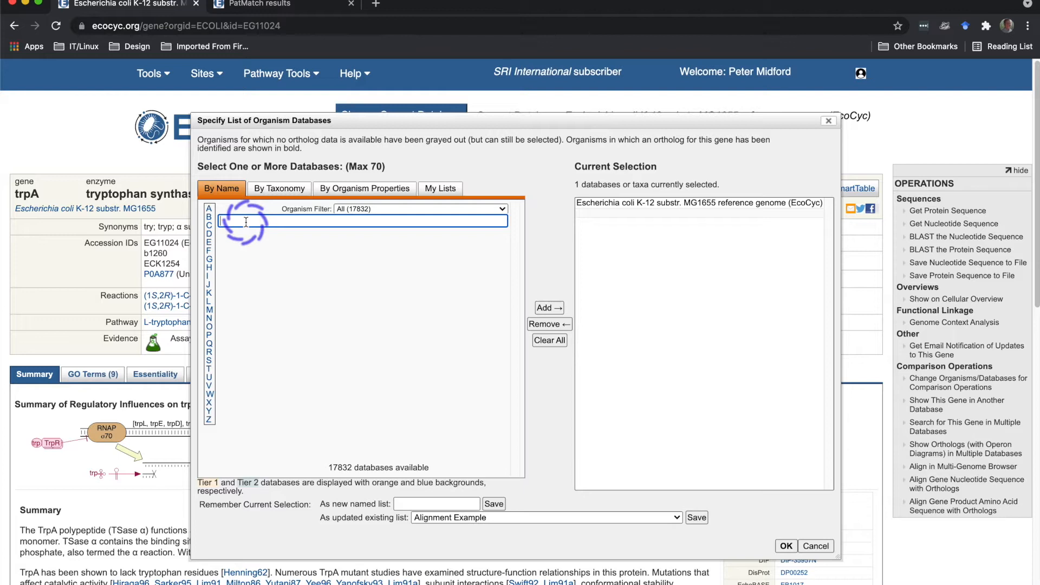
{"action": "type", "text": "S"}
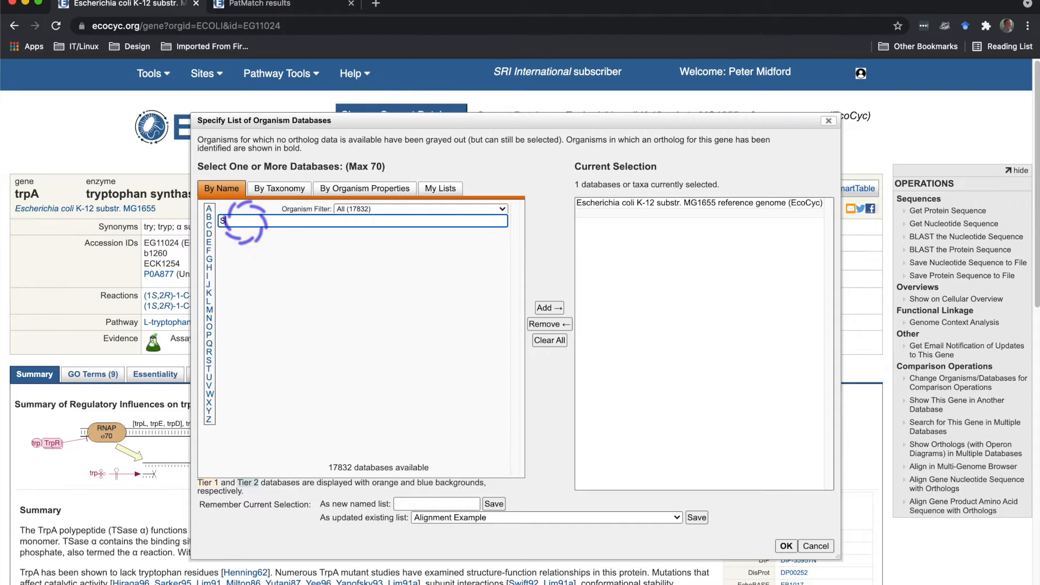
{"action": "type", "text": "Salmonella enterica enterica serovar Typhimuri"}
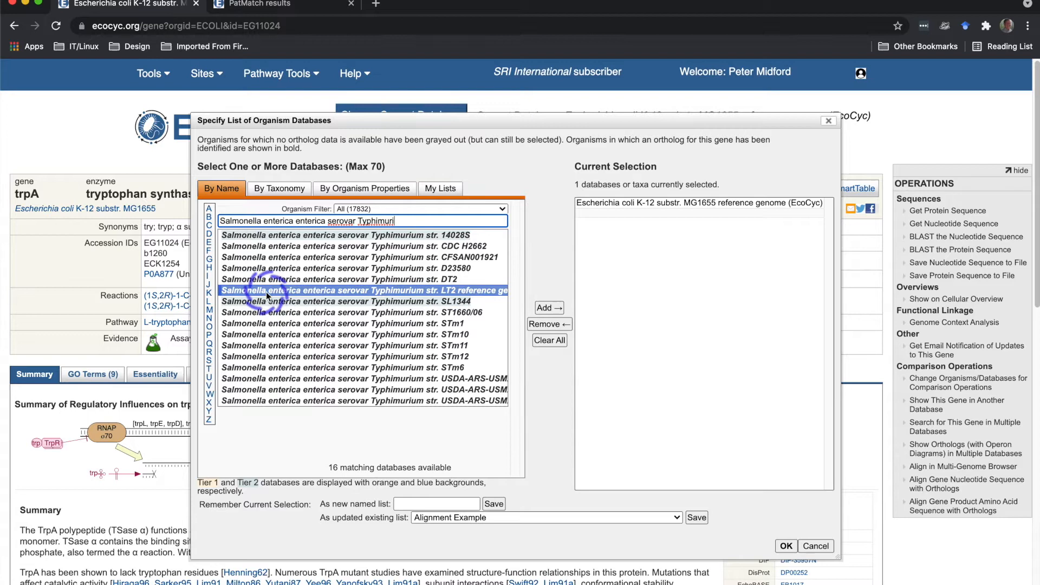
{"action": "left_click", "coordinate": [548, 307]}
{"action": "type", "text": "Chlamydia tracho"}
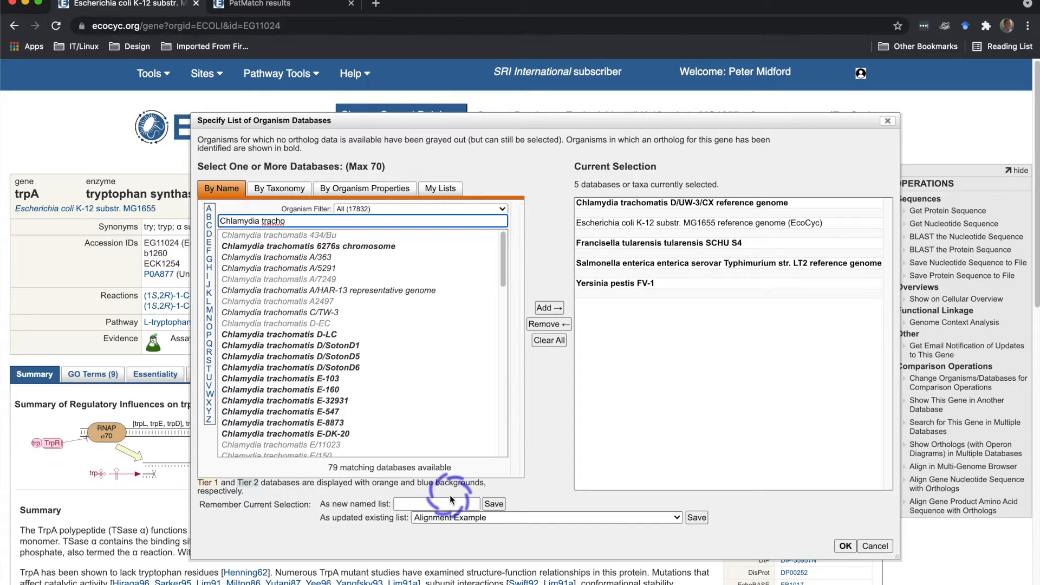
{"action": "type", "text": "Alignment Example 3"}
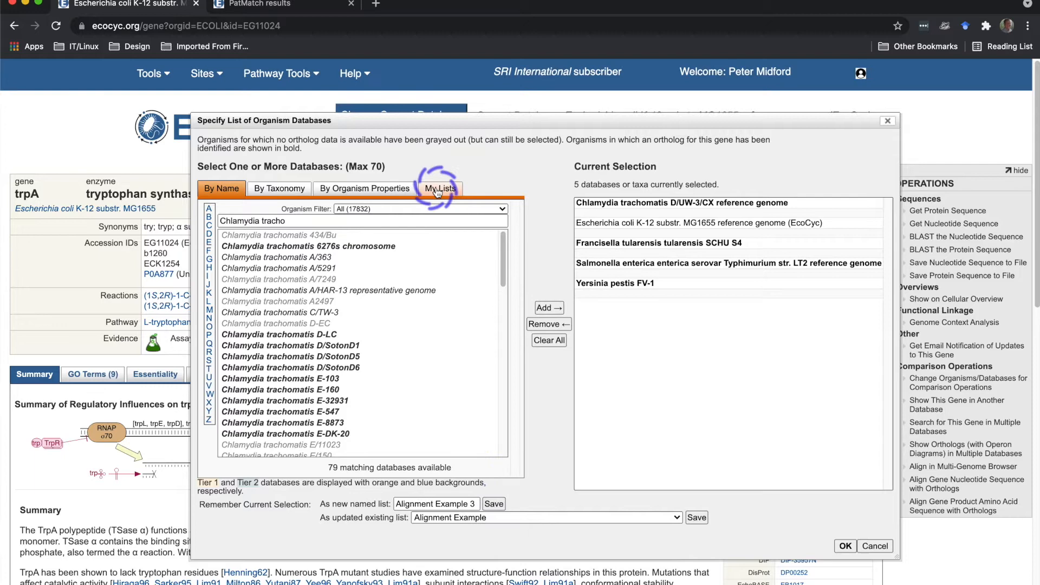
{"action": "left_click", "coordinate": [440, 189]}
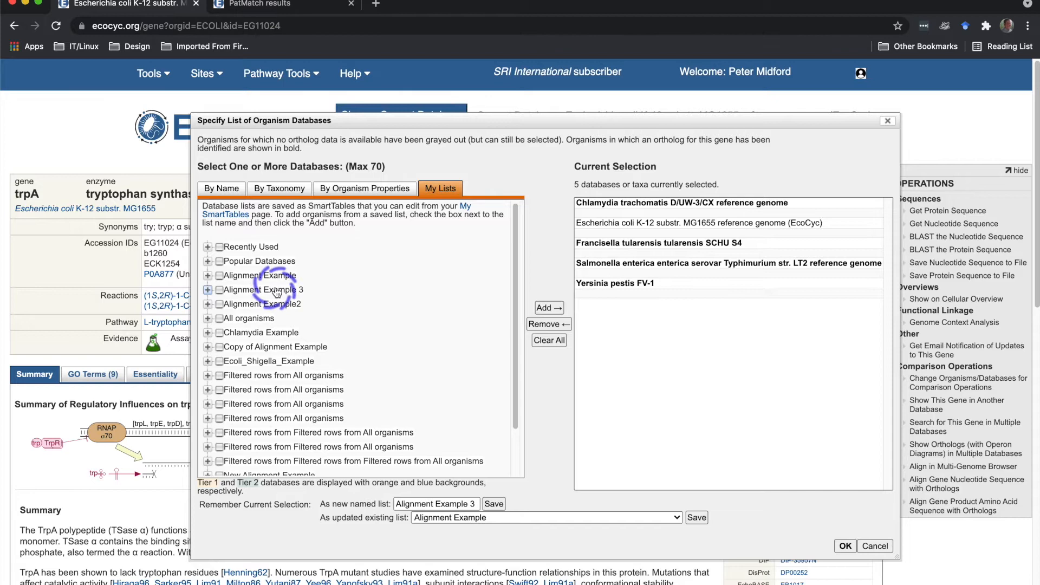
Apply the five selected databases to display the trpA neighbourhood comparison map
{"action": "left_click", "coordinate": [844, 546]}
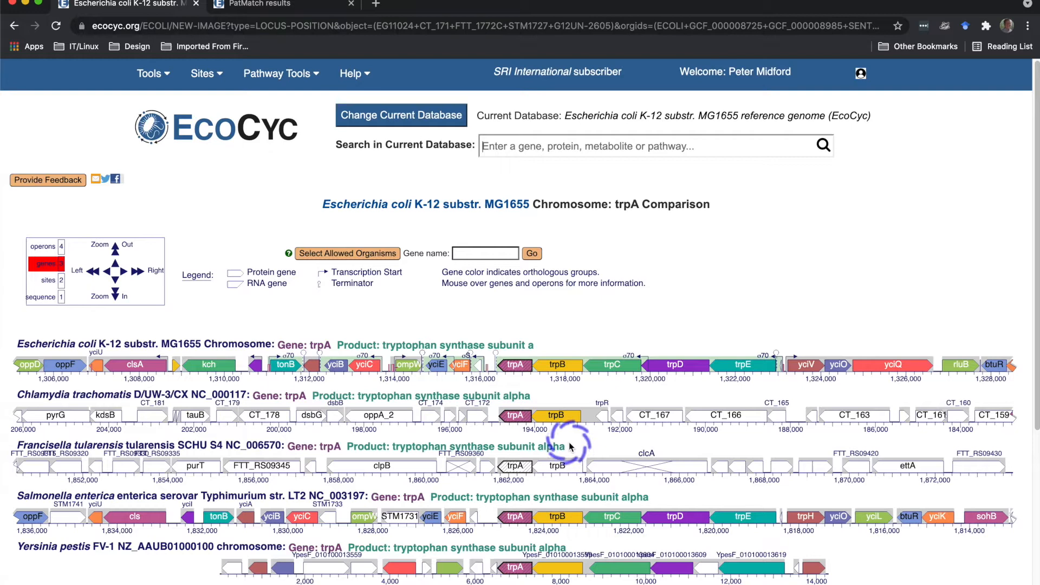
{"action": "mouse_move", "coordinate": [516, 465]}
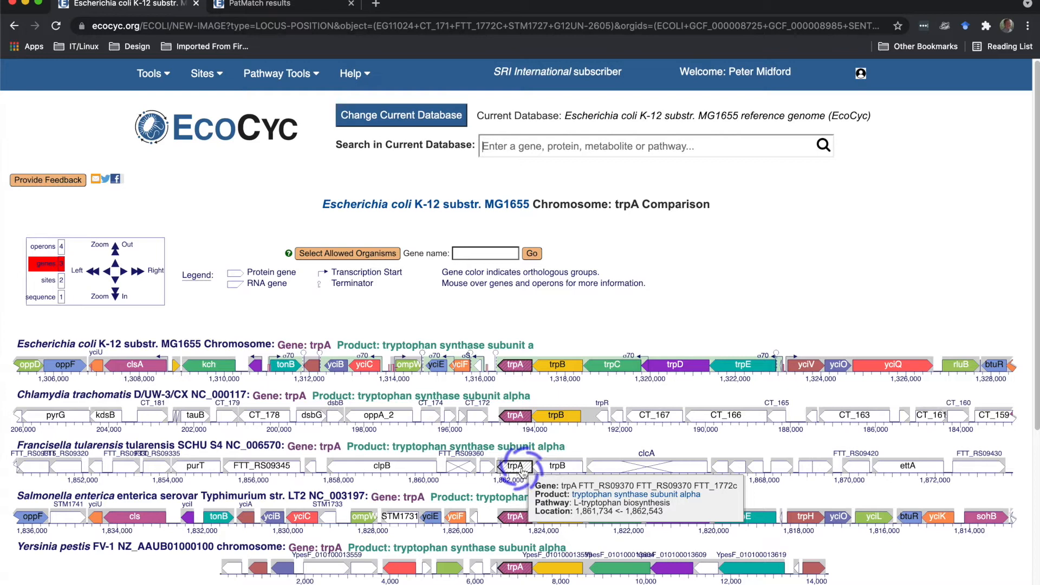
{"action": "mouse_move", "coordinate": [564, 441]}
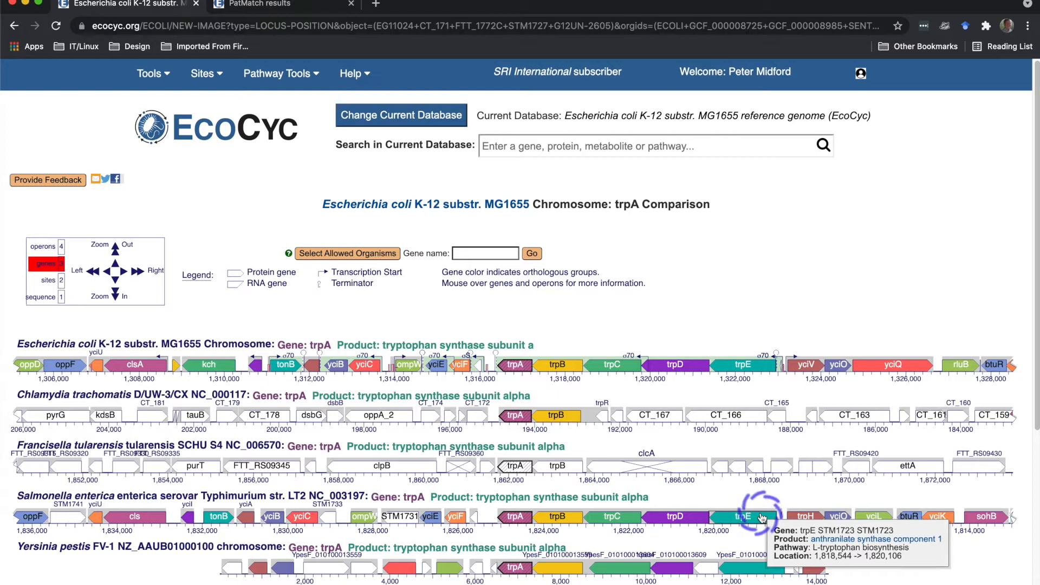
{"action": "mouse_move", "coordinate": [196, 416]}
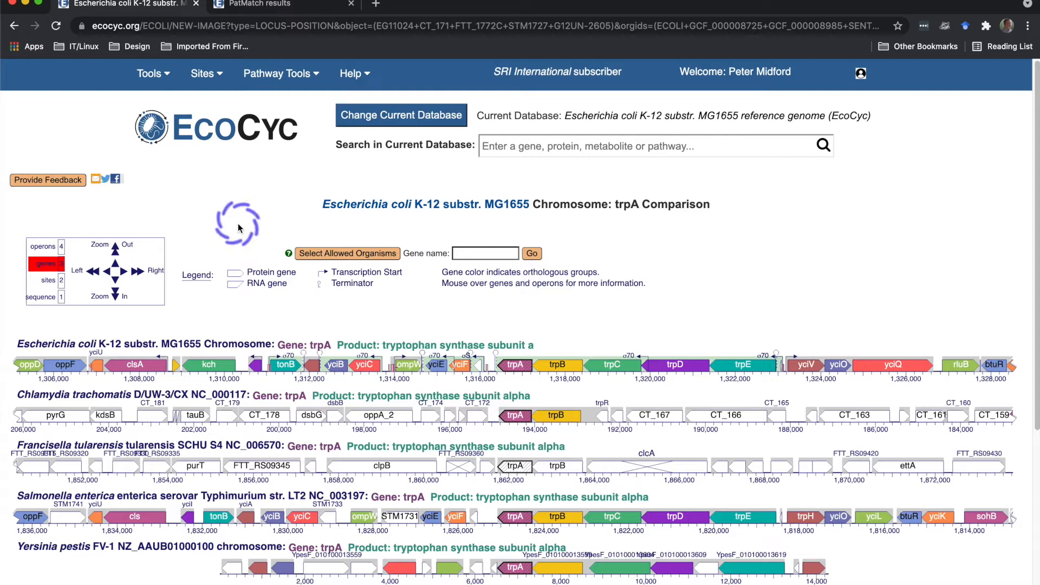
Search the current database for 'val' and go to the valT tRNA-Val(UAC) gene page
{"action": "left_click", "coordinate": [149, 73]}
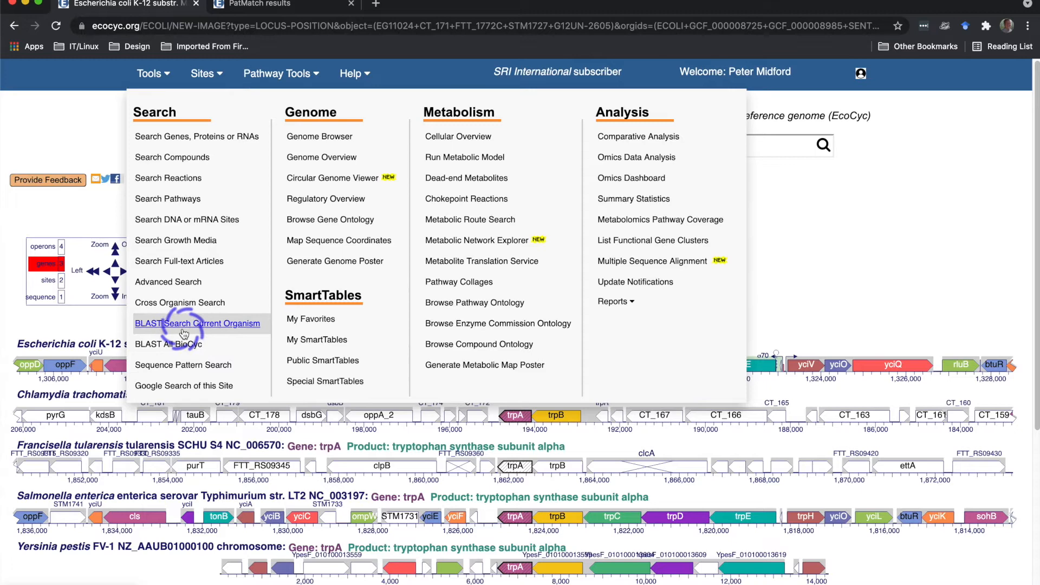
{"action": "mouse_move", "coordinate": [311, 318]}
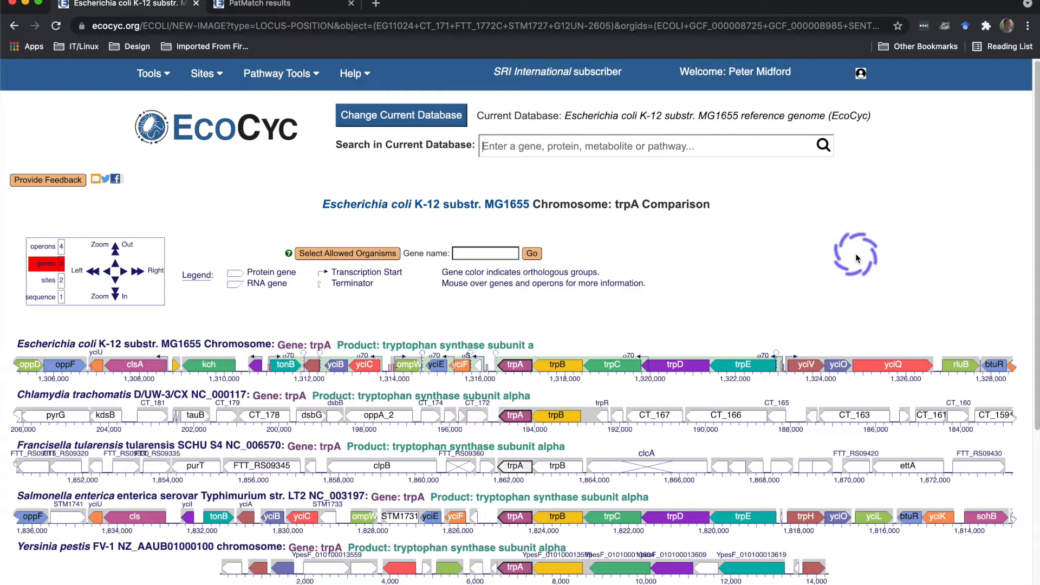
{"action": "type", "text": "val"}
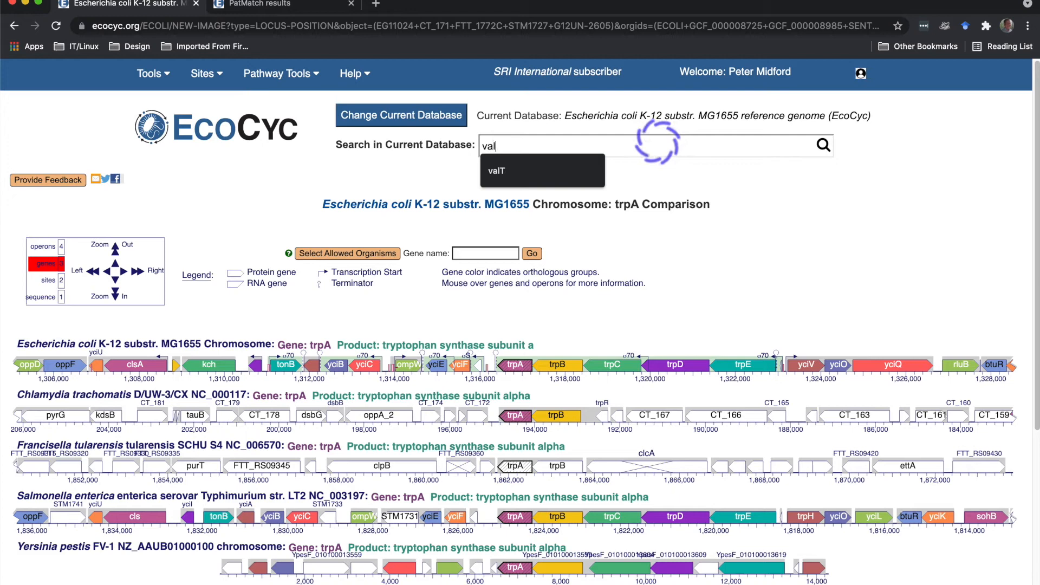
{"action": "left_click", "coordinate": [495, 171]}
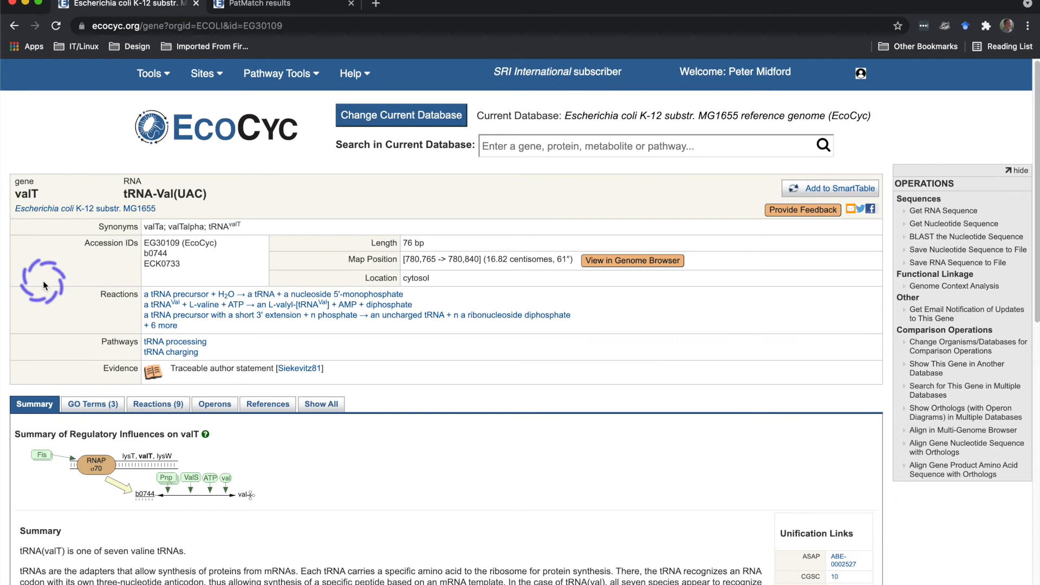
Set up a blastn search of the valT nucleotide sequence with the database kept as Current Organism
{"action": "left_click", "coordinate": [966, 237]}
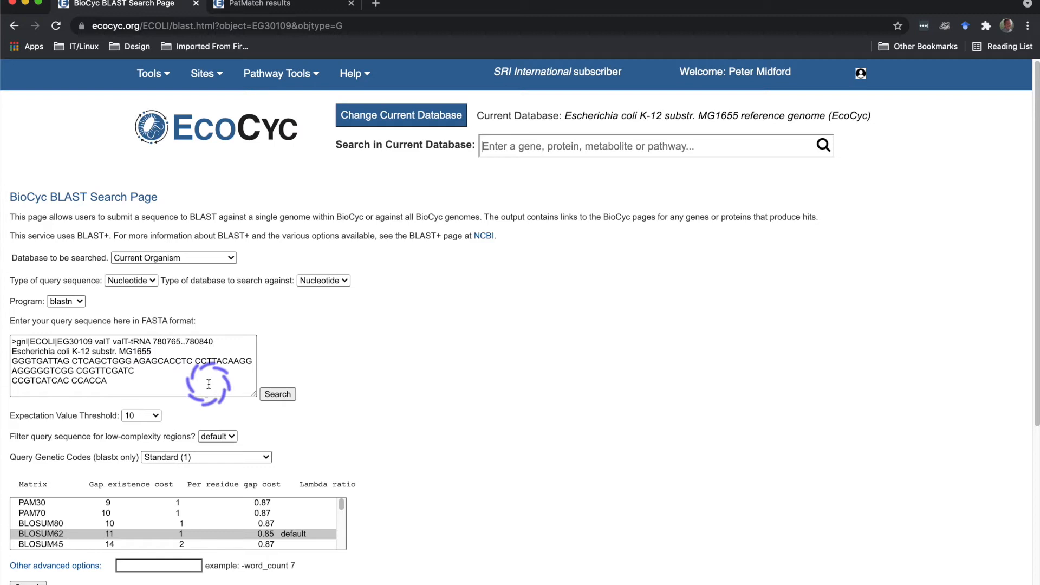
{"action": "left_click", "coordinate": [173, 258]}
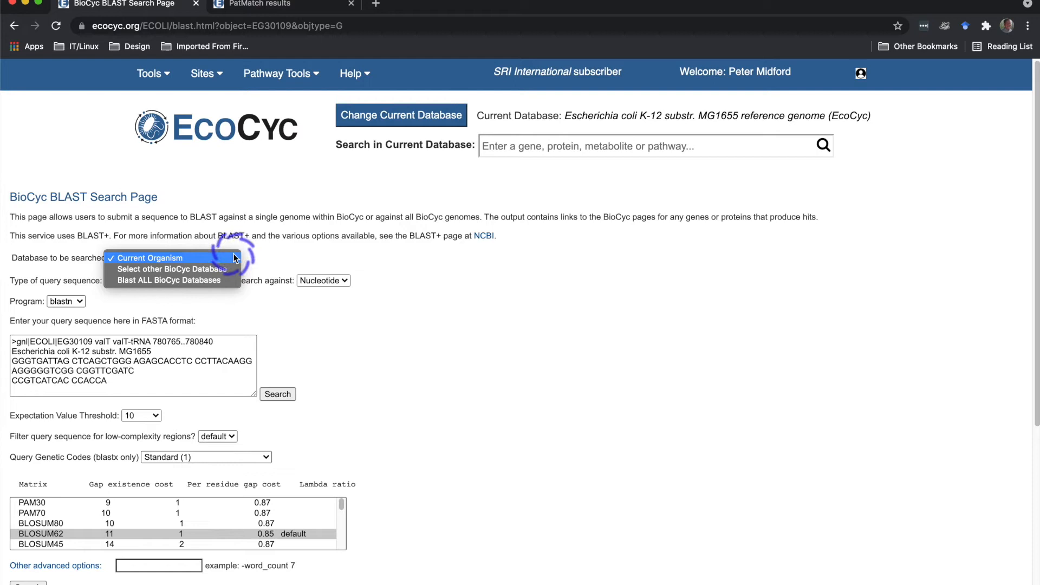
{"action": "left_click", "coordinate": [149, 258]}
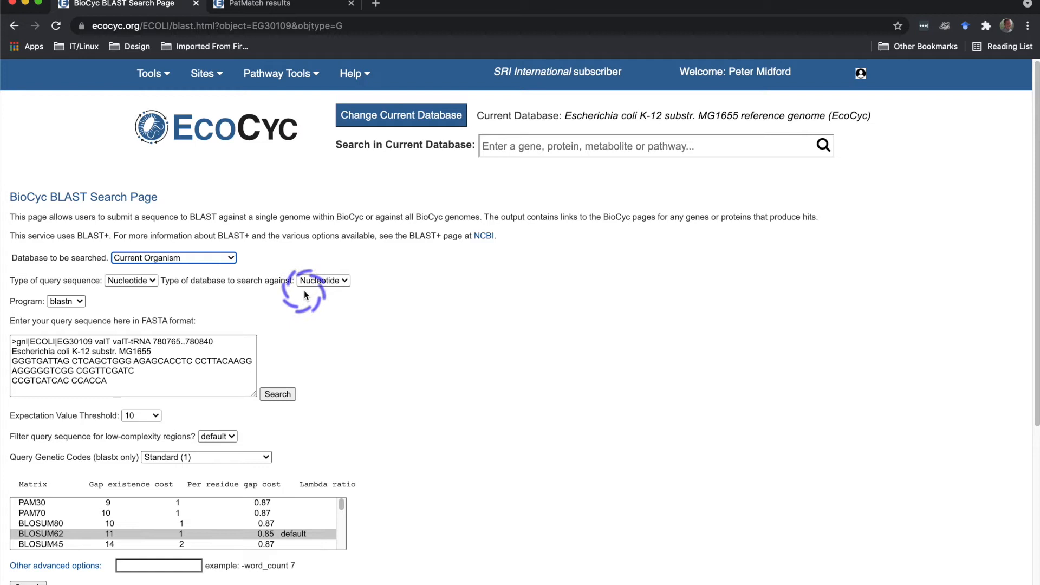
{"action": "scroll", "scroll_direction": "down", "scroll_amount": 3}
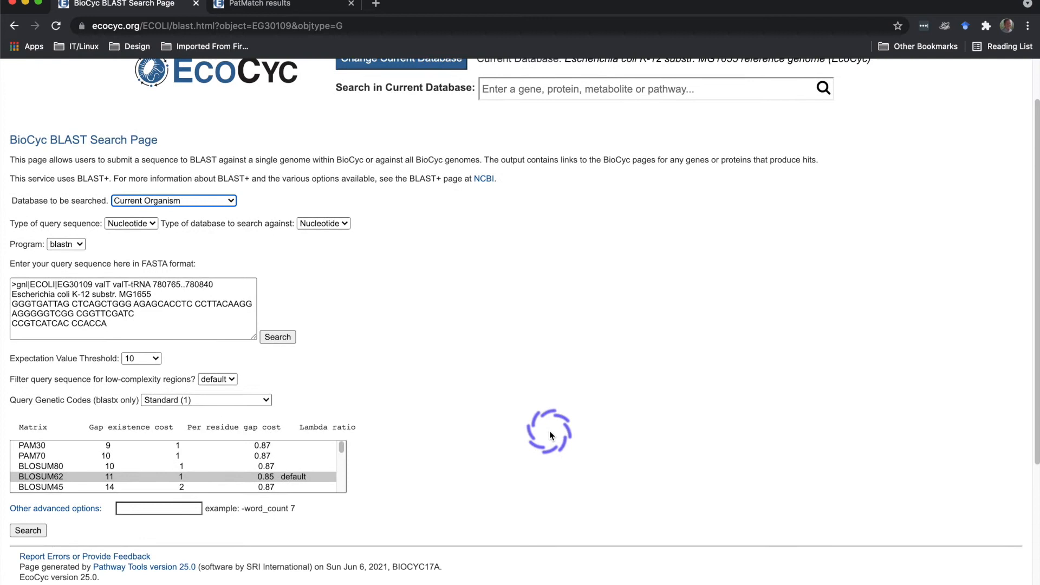
Run the BLAST search and review the five tRNA-Val(UAC) hits (valZ, valU, valX, valY)
{"action": "left_click", "coordinate": [277, 337]}
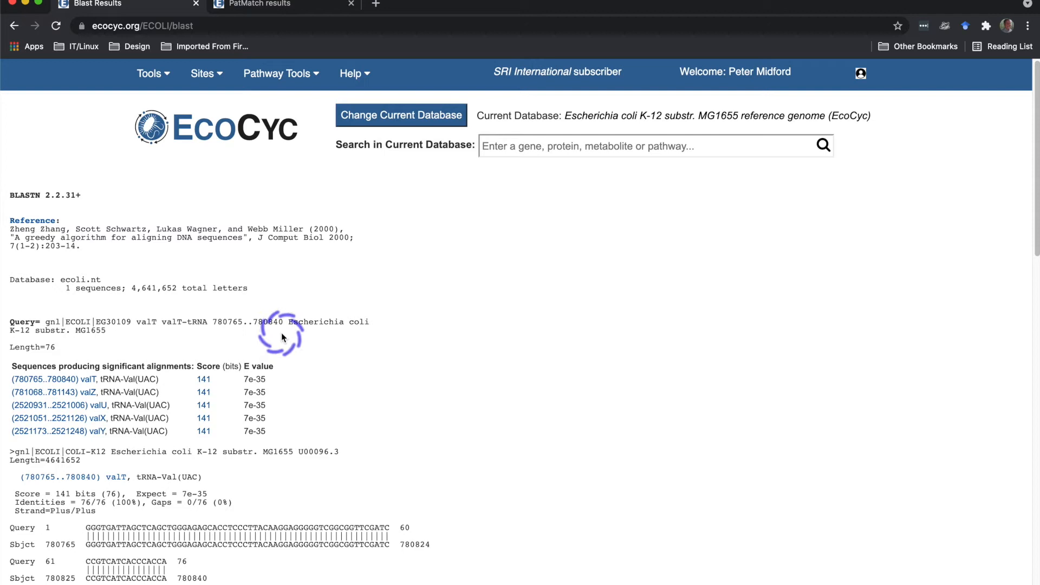
{"action": "mouse_move", "coordinate": [322, 400]}
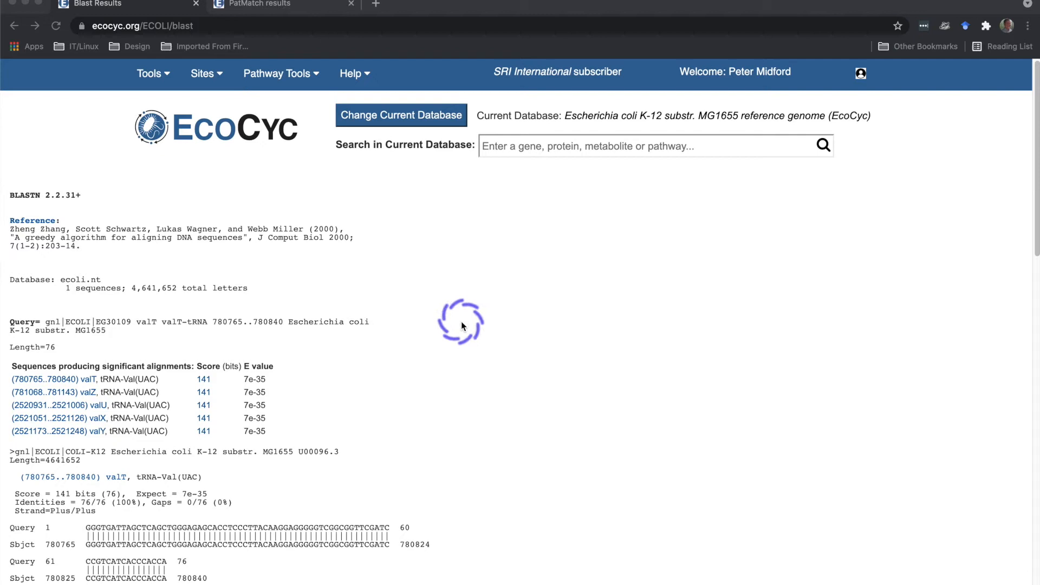
{"action": "left_click", "coordinate": [149, 73]}
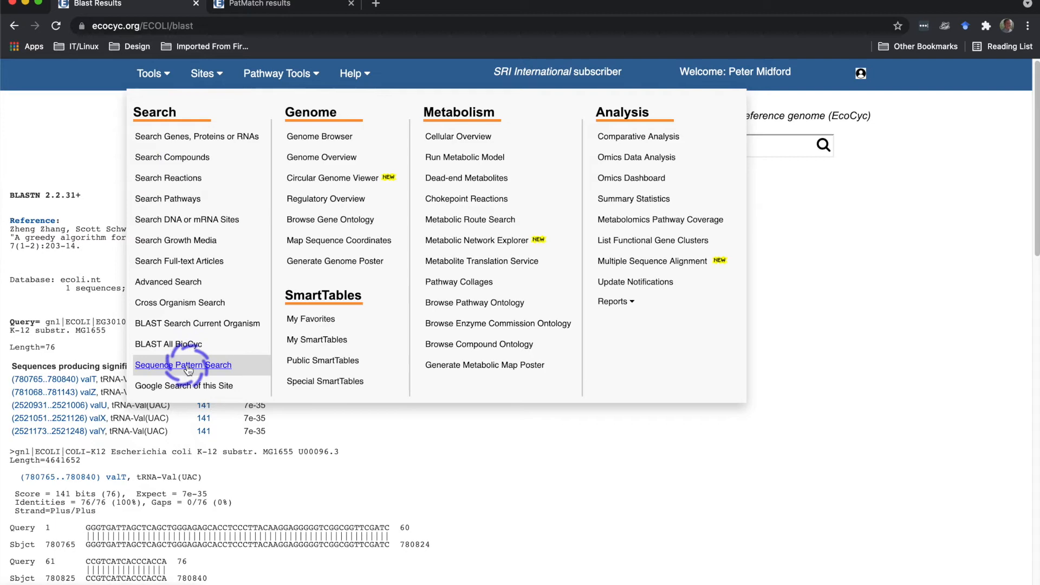
Reach the PatMatch sequence pattern search and start entering the degenerate pattern ATGCNNNNATCG
{"action": "left_click", "coordinate": [182, 365]}
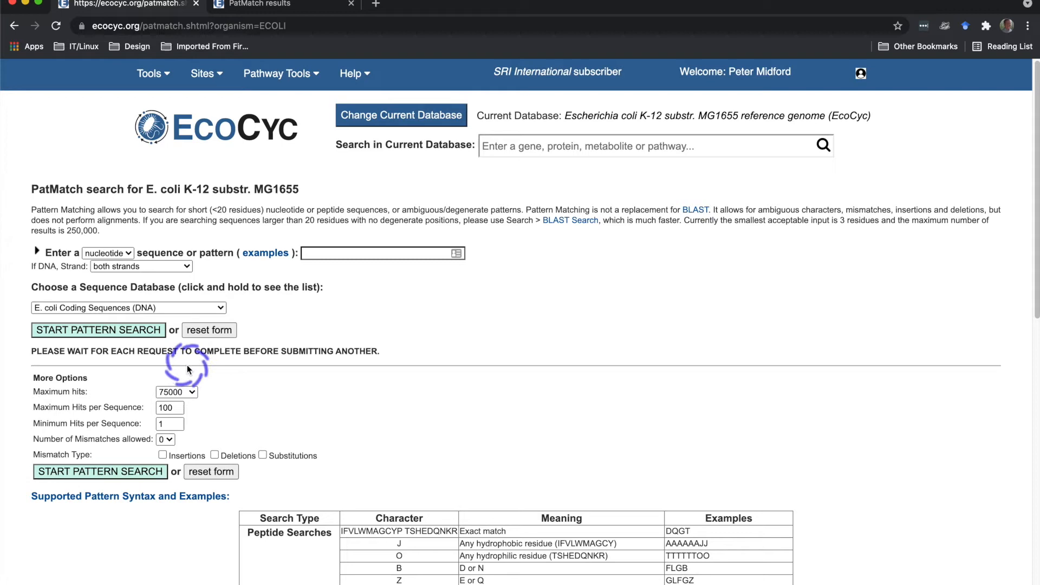
{"action": "scroll", "scroll_direction": "down", "scroll_amount": 3}
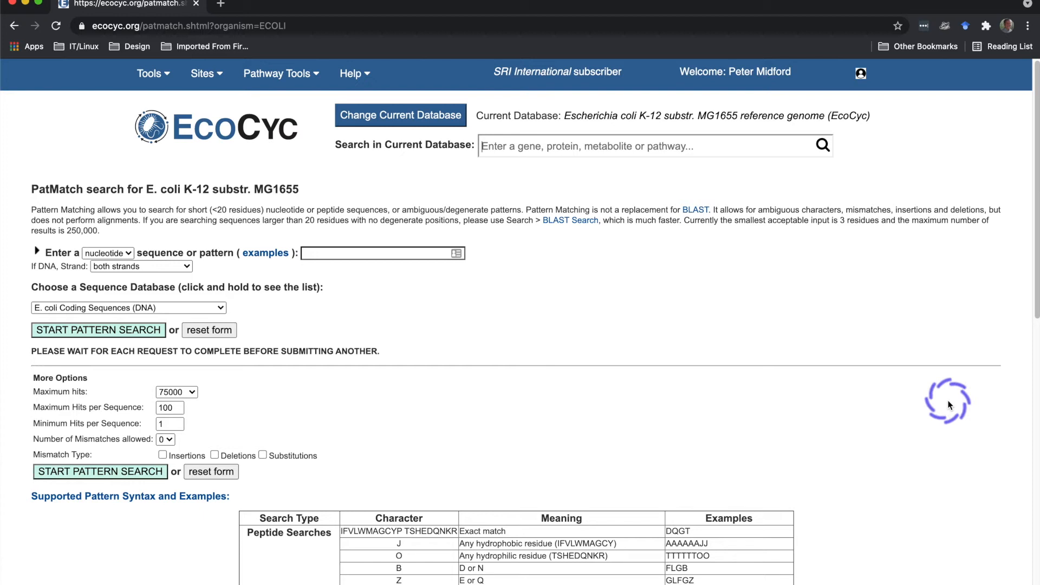
{"action": "type", "text": "ATGCNNNNATCG"}
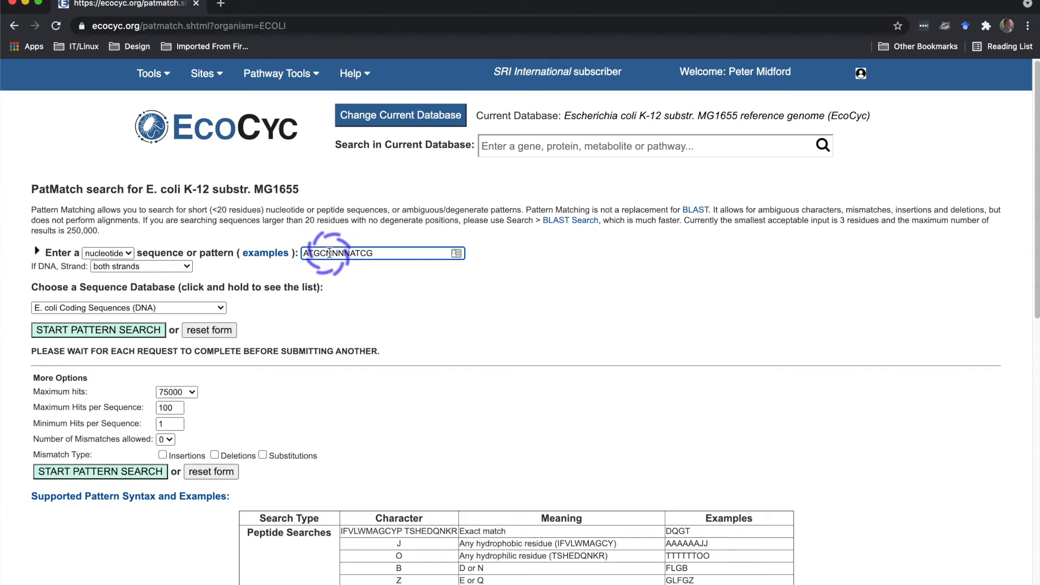
Keep E. coli Coding Sequences (DNA) as the database and run the ATGCNNNNATCG pattern search
{"action": "left_click", "coordinate": [128, 307]}
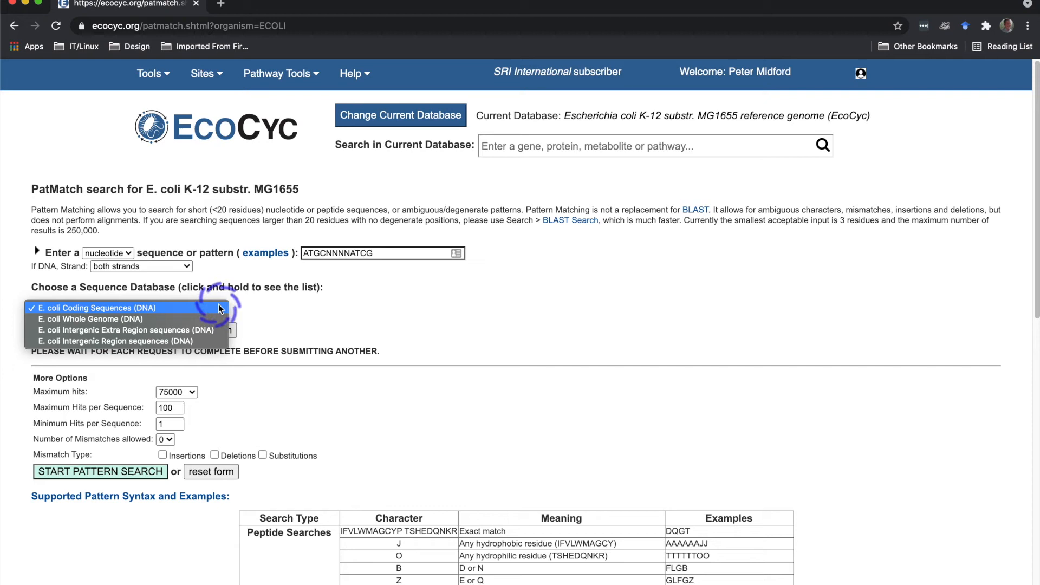
{"action": "mouse_move", "coordinate": [206, 331]}
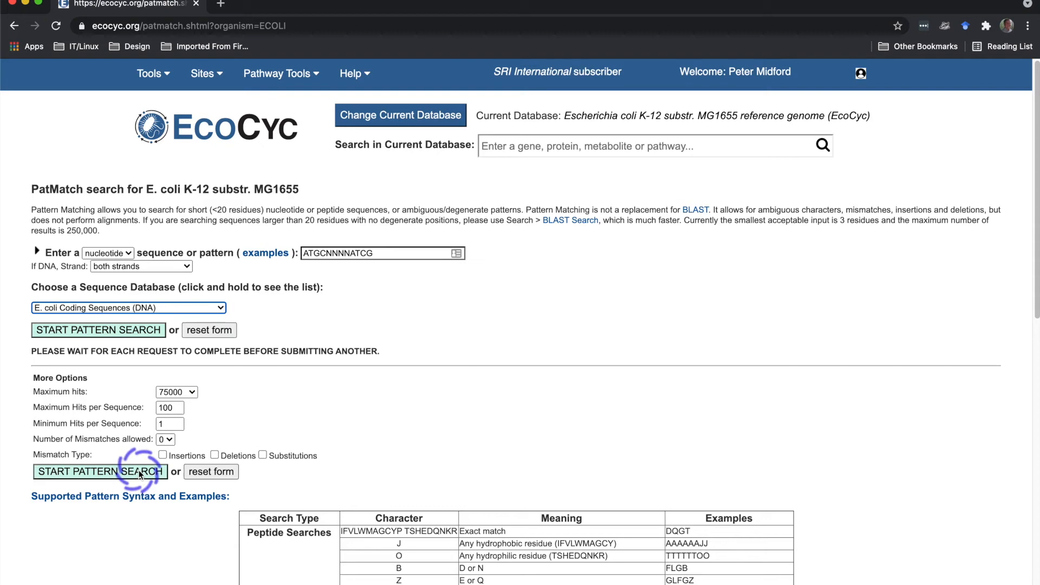
{"action": "left_click", "coordinate": [99, 472]}
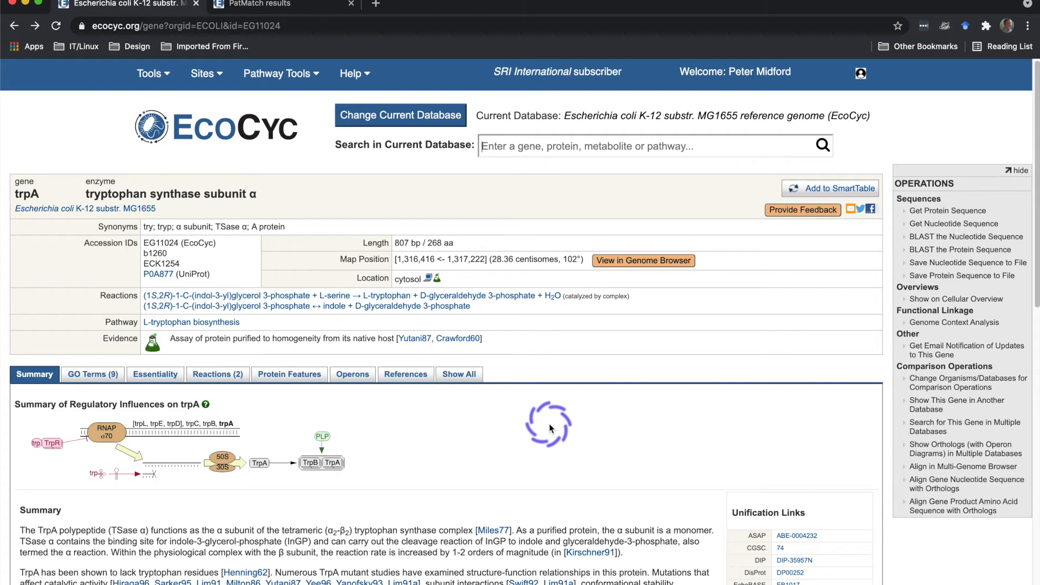
Download the trpA protein sequence as a text file via Save Protein Sequence to File
{"action": "left_click", "coordinate": [948, 210]}
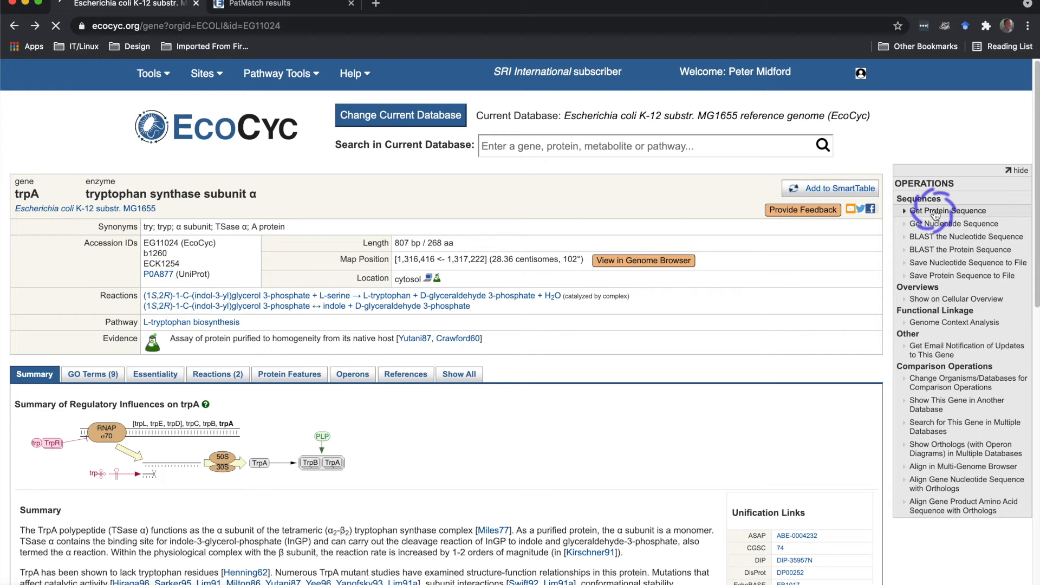
{"action": "left_click", "coordinate": [950, 210]}
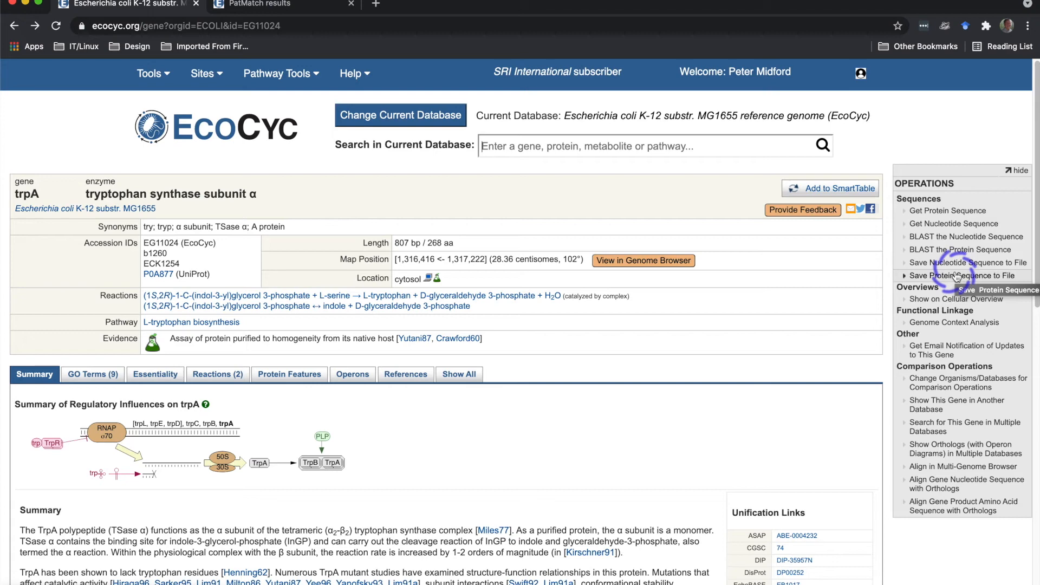
{"action": "left_click", "coordinate": [947, 210]}
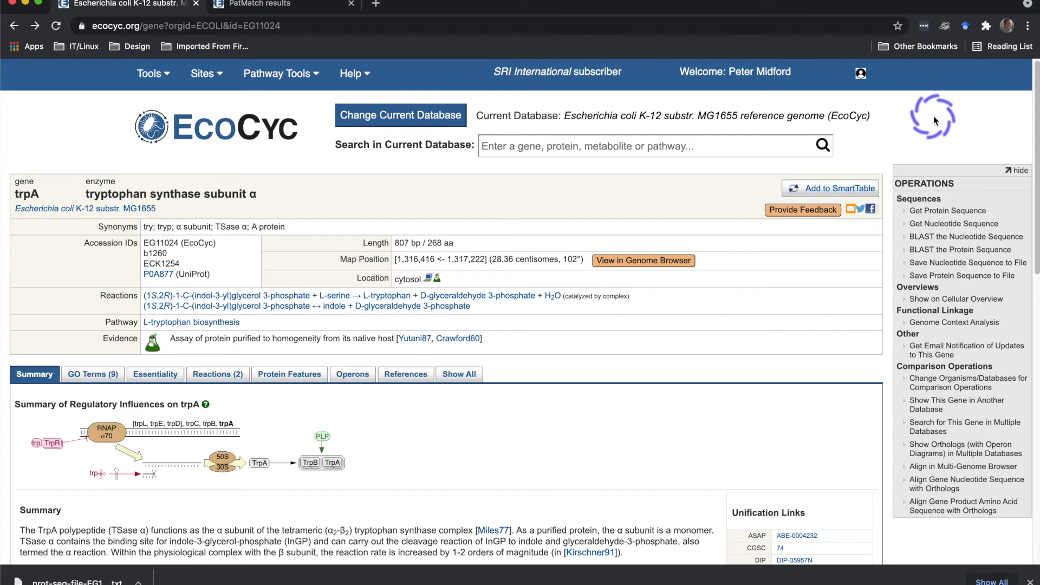
Get the trpA nucleotide sequence with 100 bp upstream and 200 bp downstream flanking regions
{"action": "left_click", "coordinate": [953, 223]}
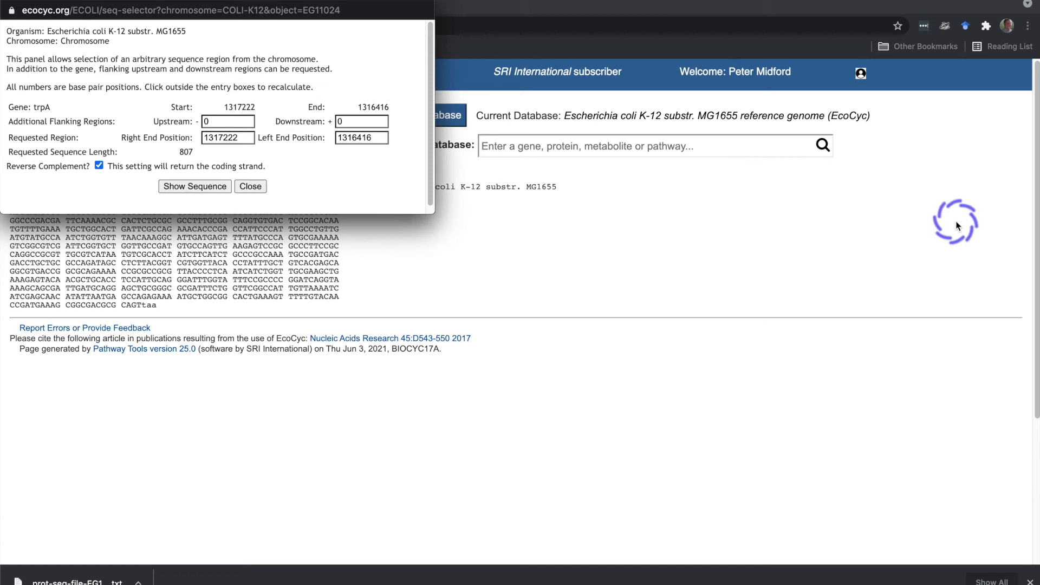
{"action": "mouse_move", "coordinate": [486, 75]}
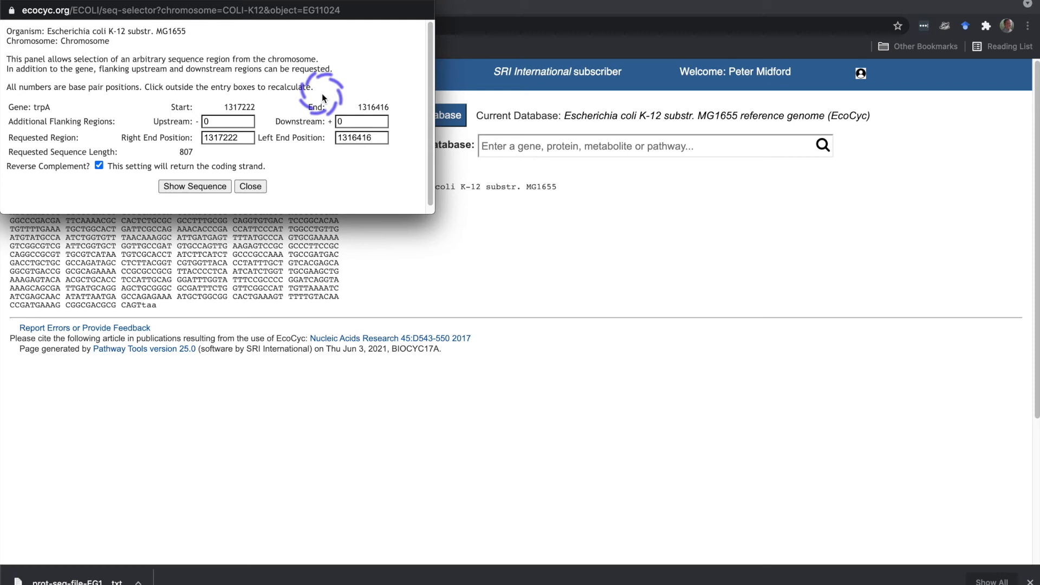
{"action": "type", "text": "100"}
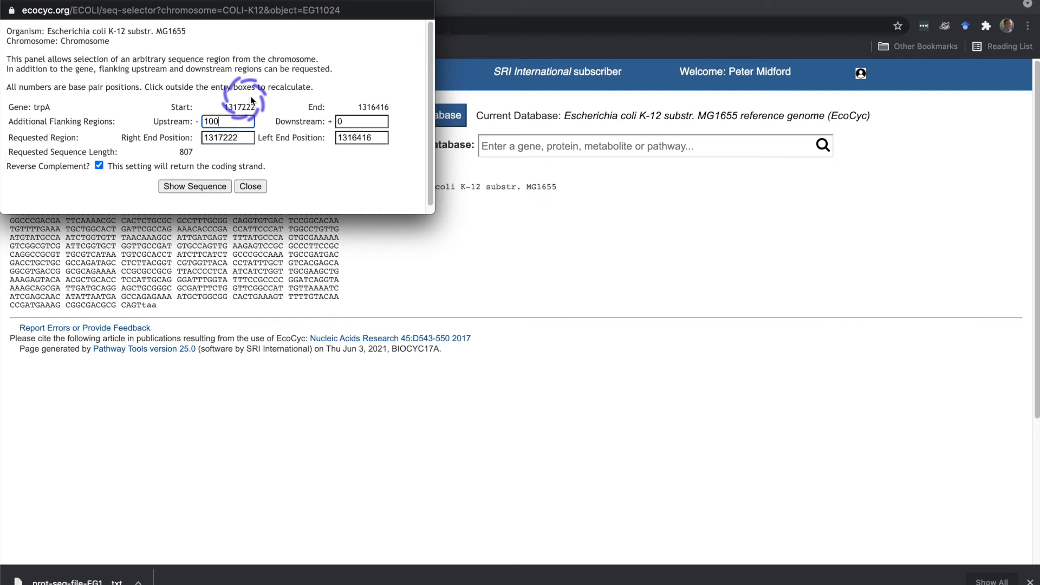
{"action": "type", "text": "200"}
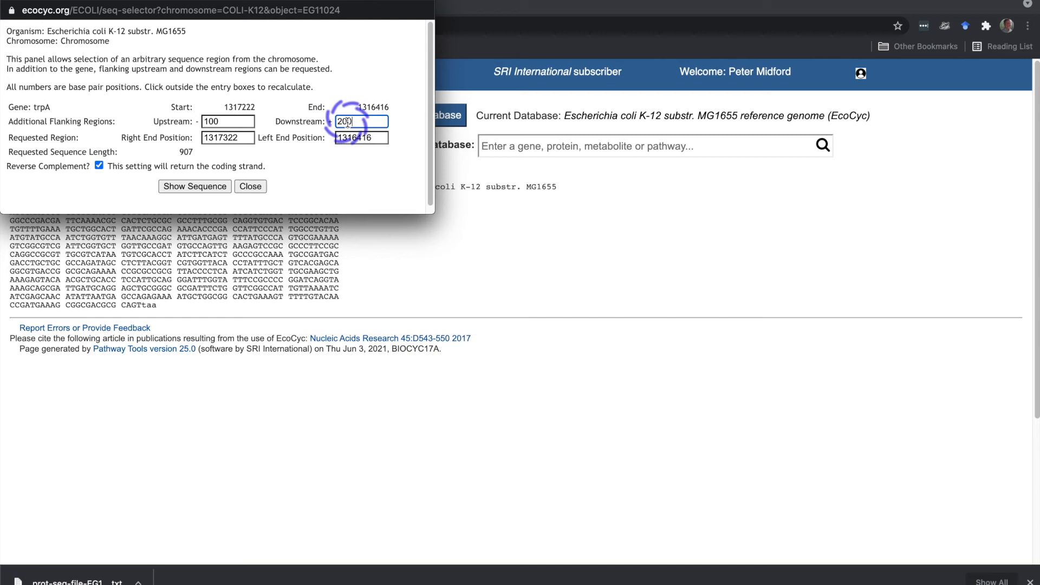
{"action": "left_click", "coordinate": [194, 186]}
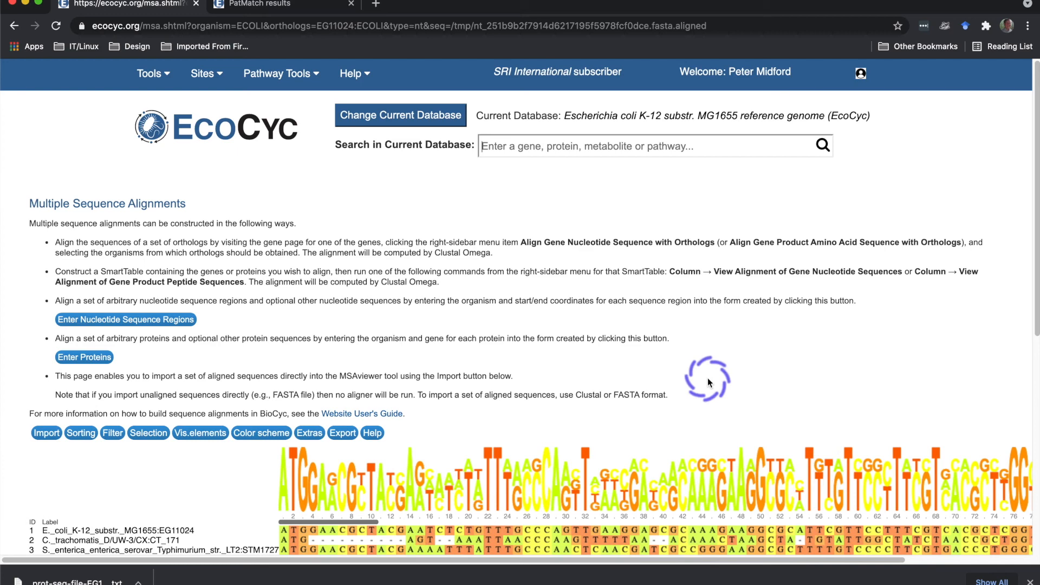
{"action": "scroll", "scroll_direction": "down", "scroll_amount": 3}
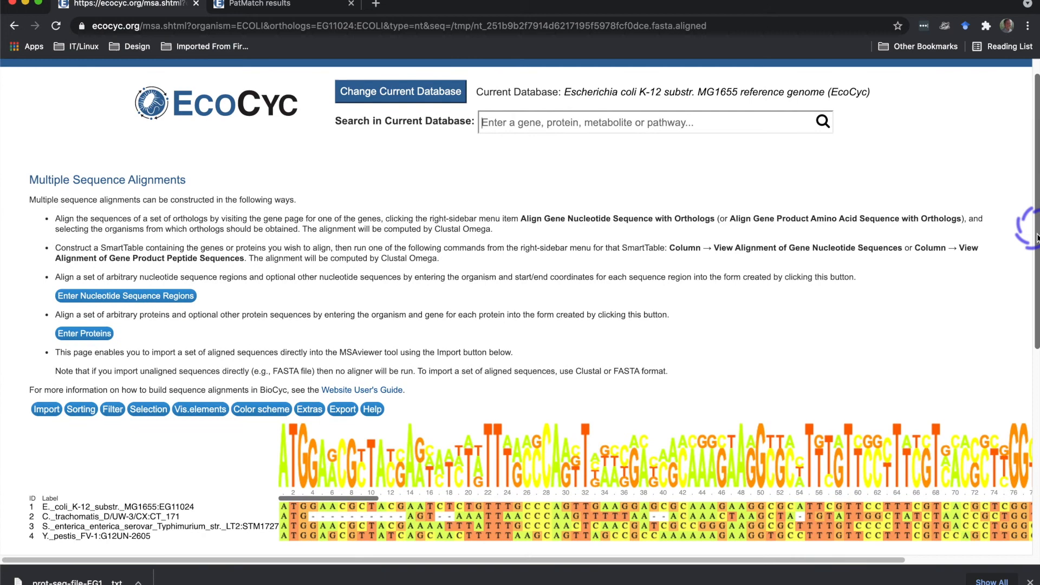
{"action": "scroll", "scroll_direction": "down", "scroll_amount": 3}
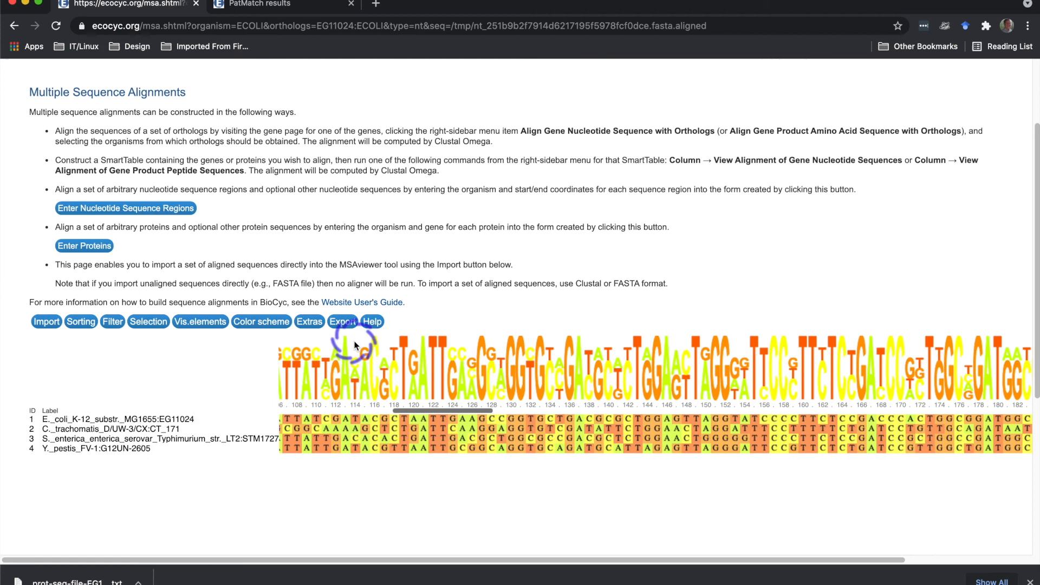
Browse the MSA Viewer's Sorting, Selection and Extras menus for the trpA alignment
{"action": "left_click", "coordinate": [200, 320]}
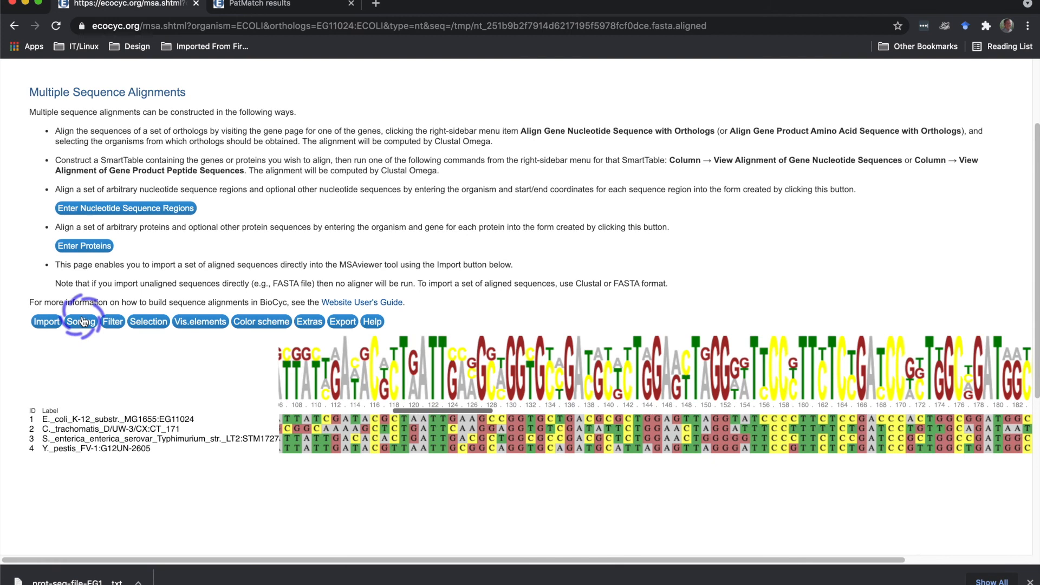
{"action": "left_click", "coordinate": [80, 321]}
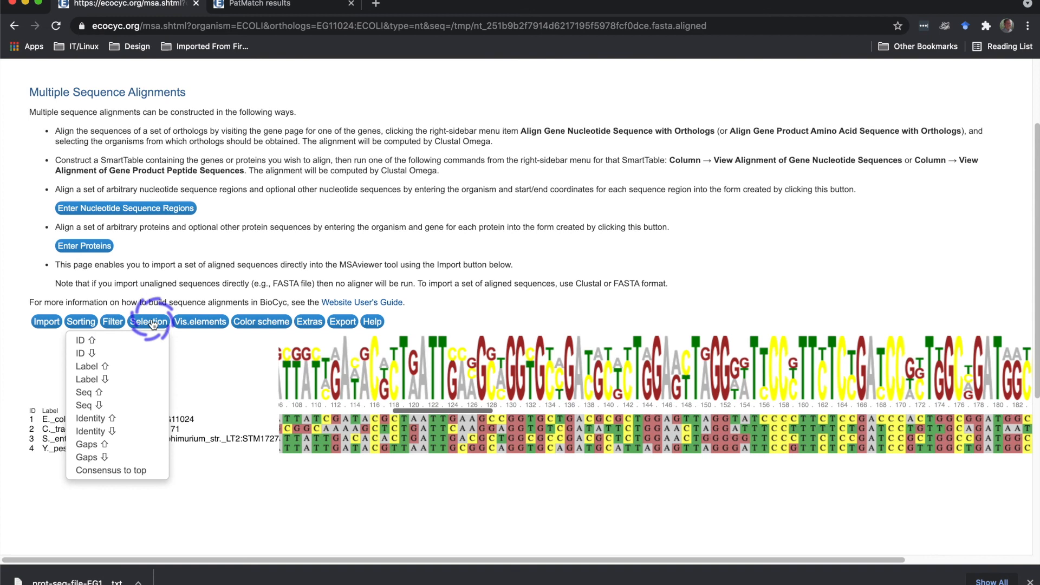
{"action": "left_click", "coordinate": [309, 321]}
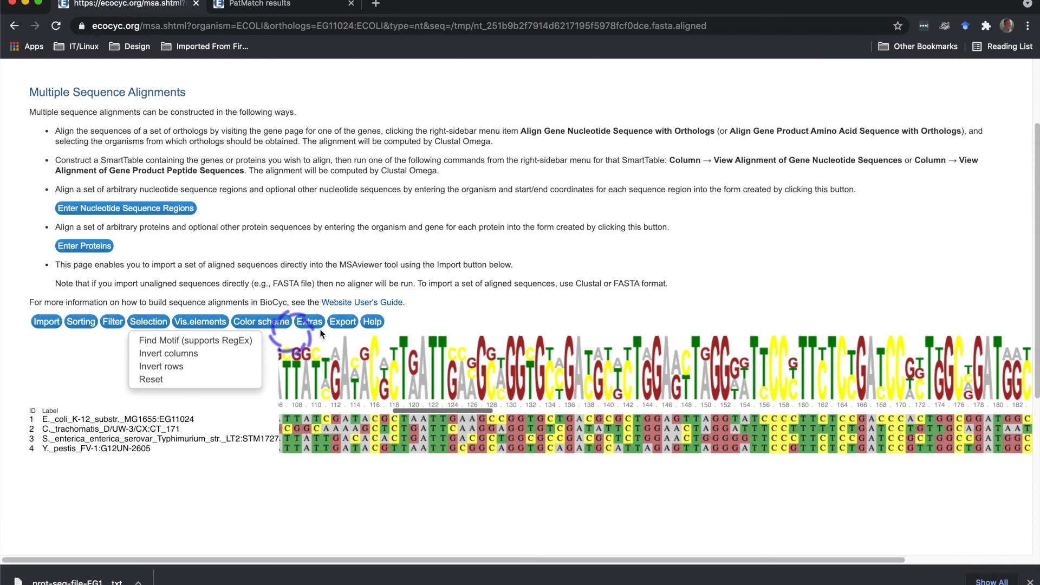
{"action": "left_click", "coordinate": [309, 322]}
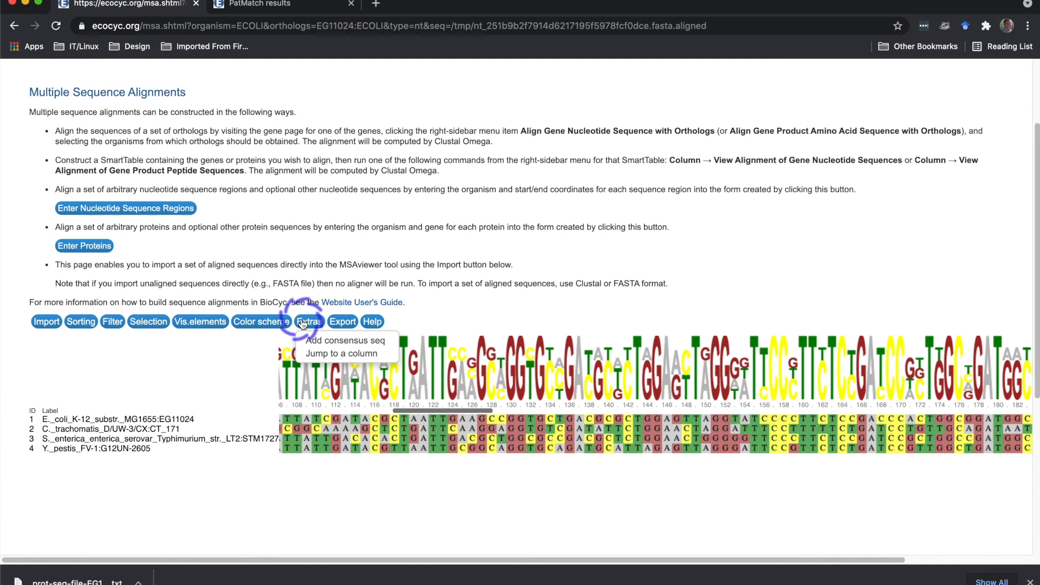
{"action": "mouse_move", "coordinate": [371, 322]}
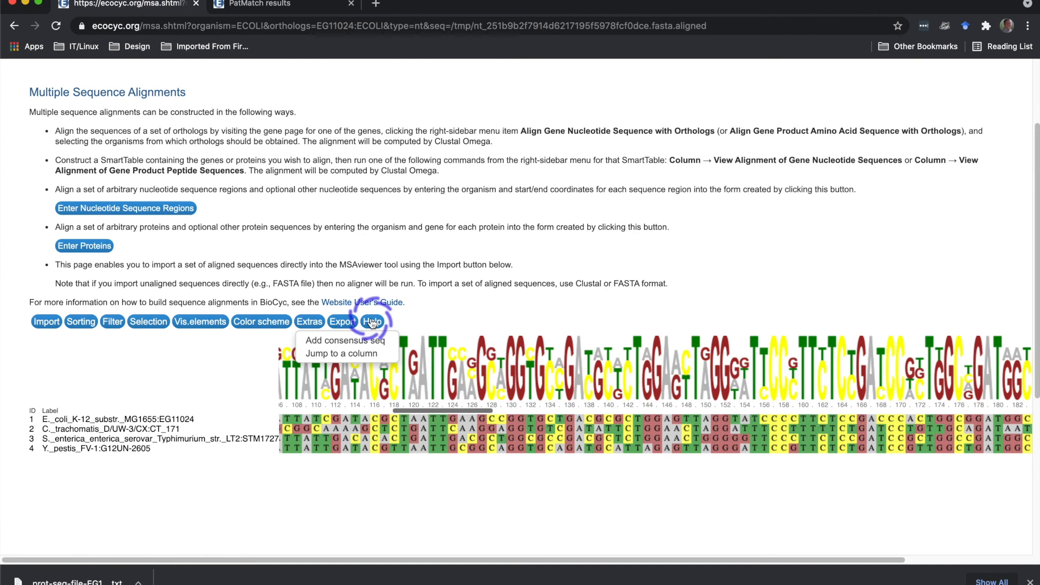
{"action": "mouse_move", "coordinate": [363, 302]}
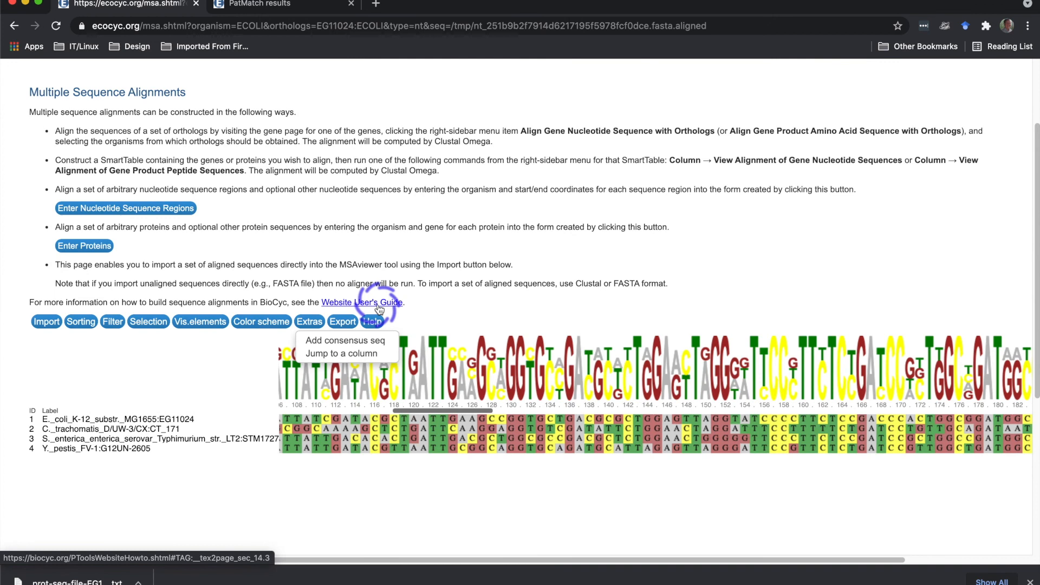
Return from the alignment viewer to the trpA gene page with the browser Back button
{"action": "left_click", "coordinate": [14, 25]}
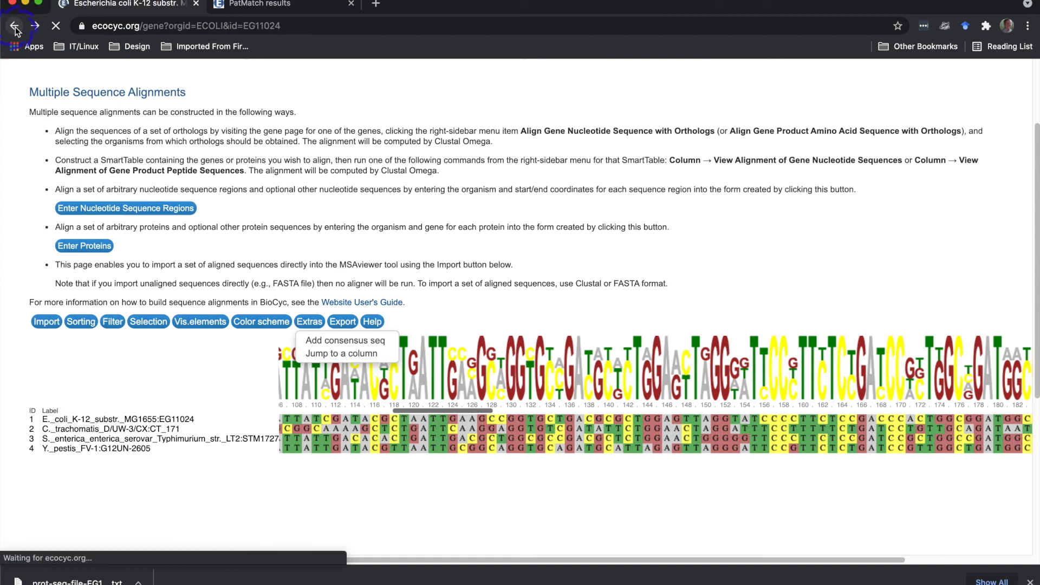
{"action": "left_click", "coordinate": [13, 25]}
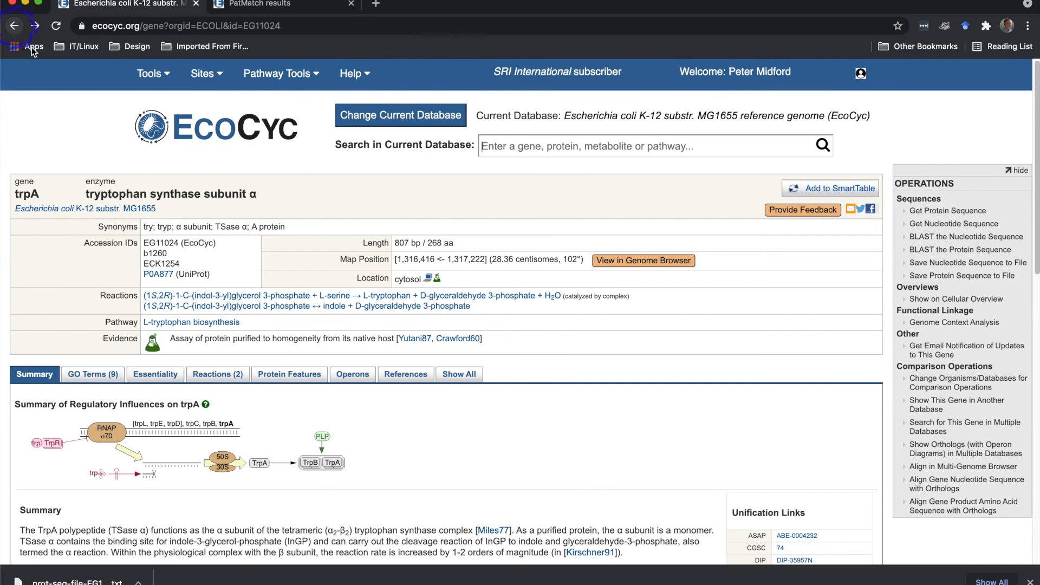